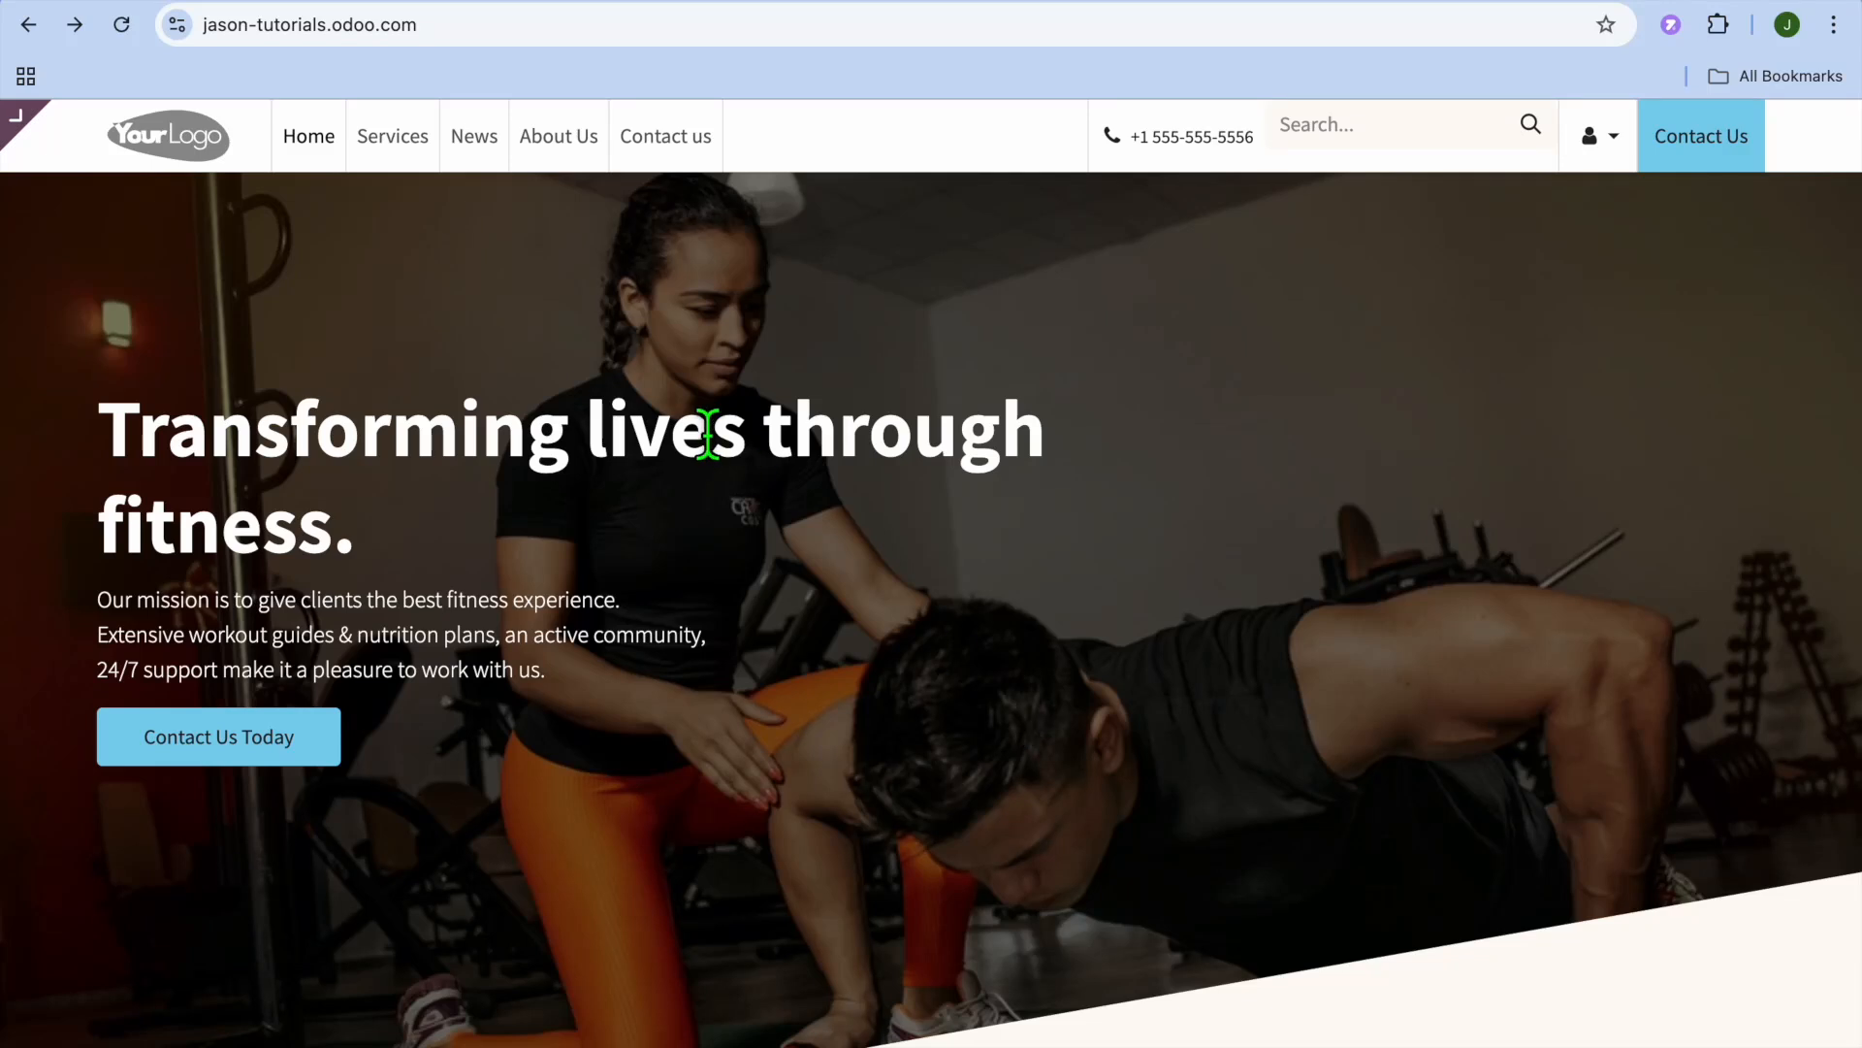
pyautogui.moveTo(77, 125)
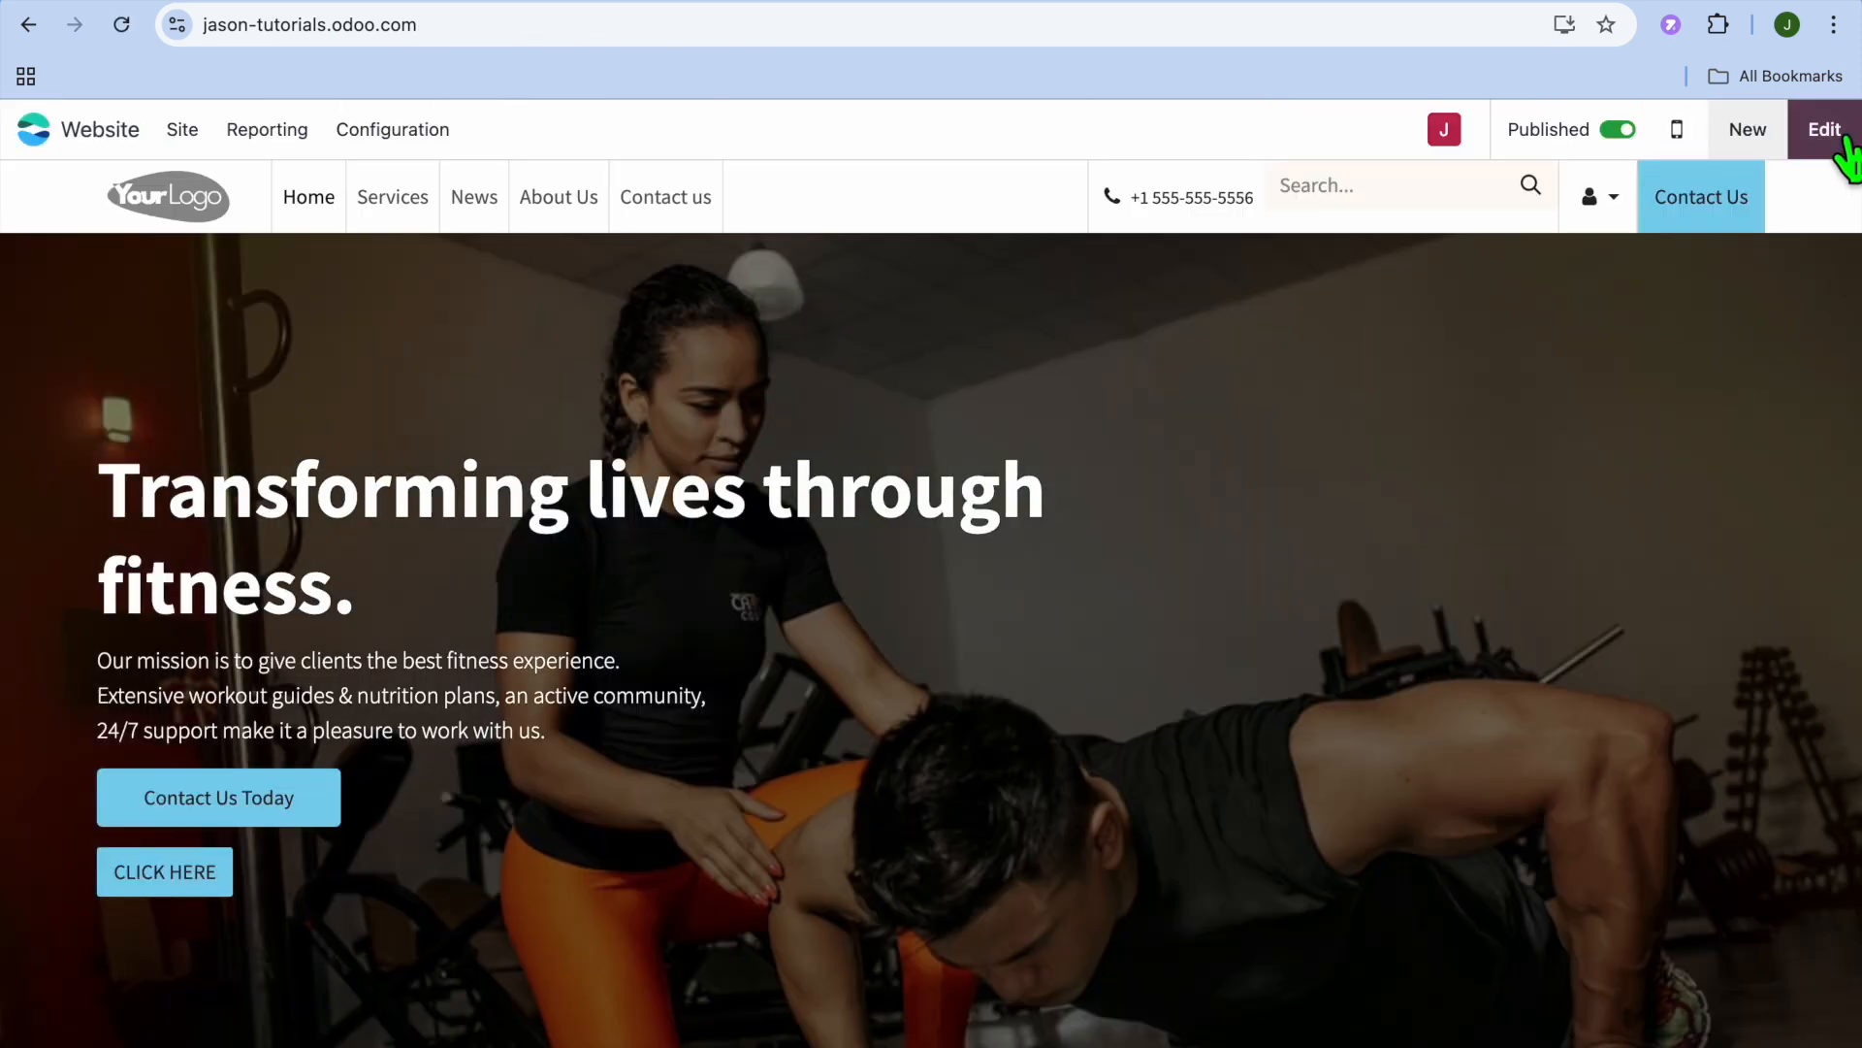
# Put the homepage into edit mode with the building blocks panel showing.
pyautogui.click(1823, 128)
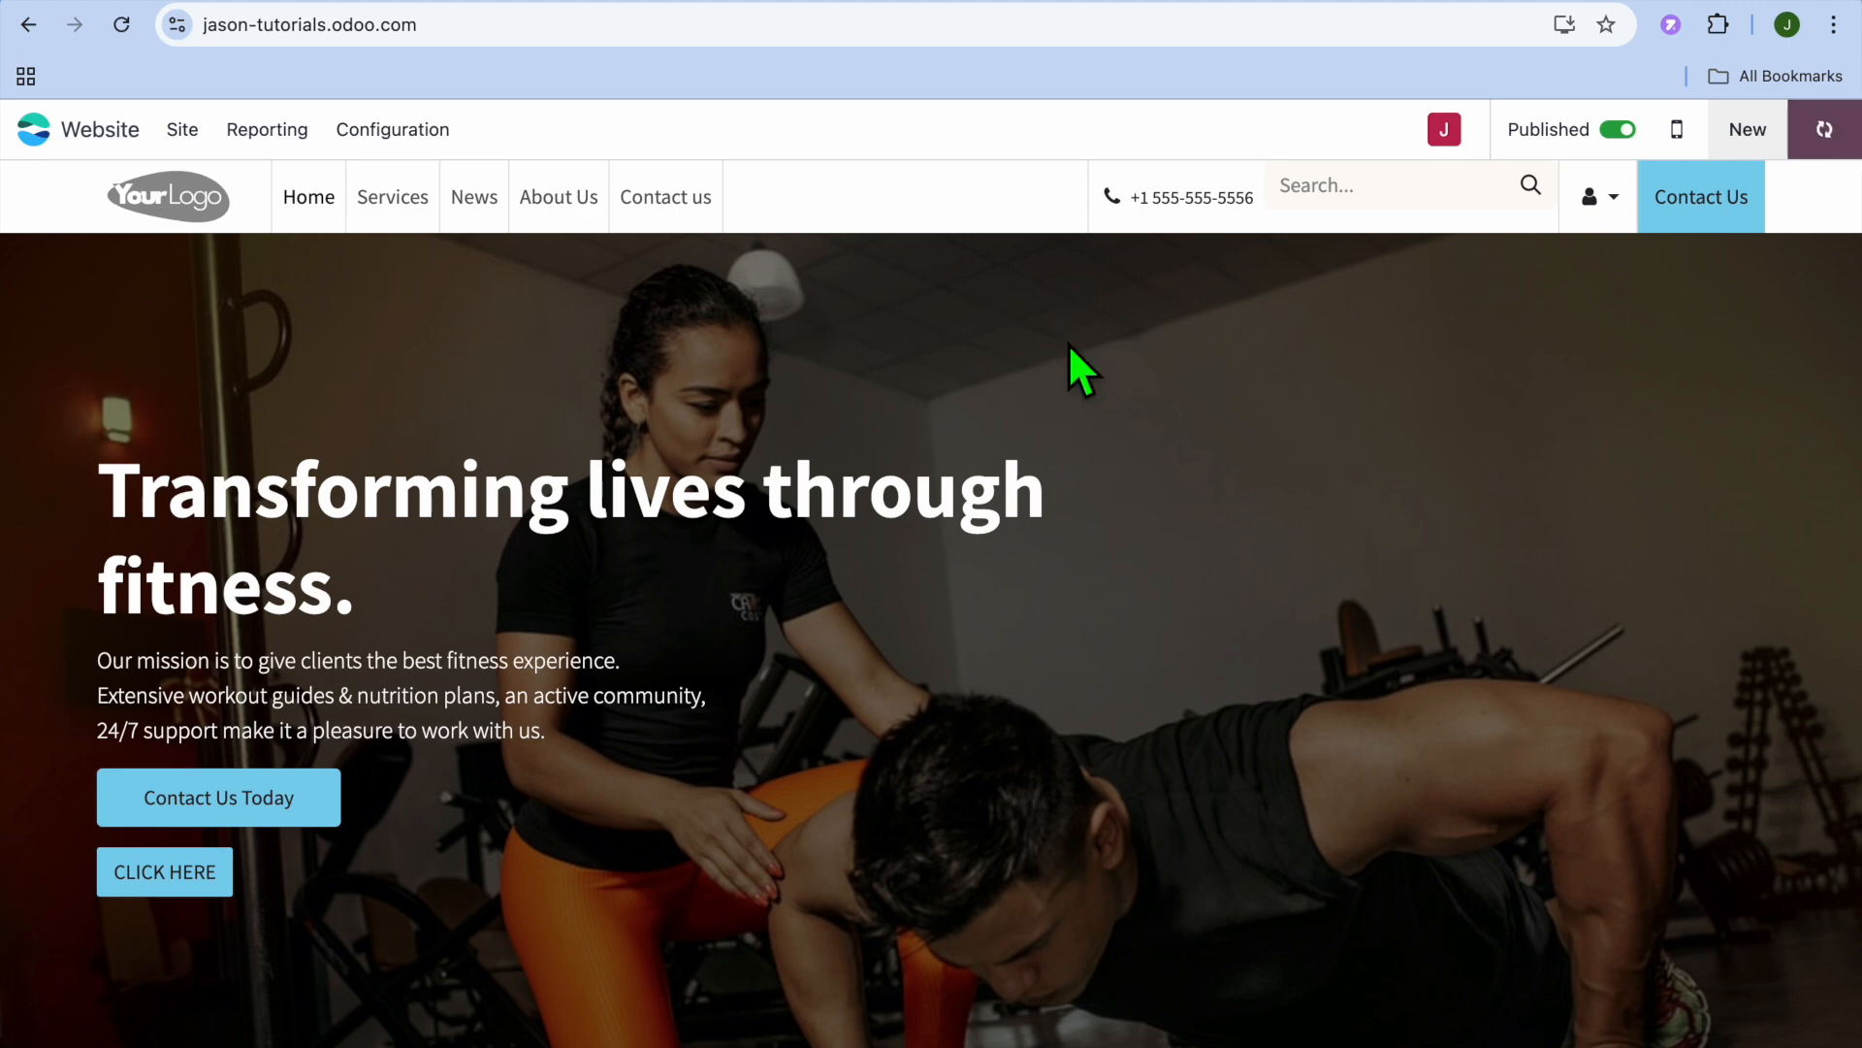
pyautogui.click(1746, 129)
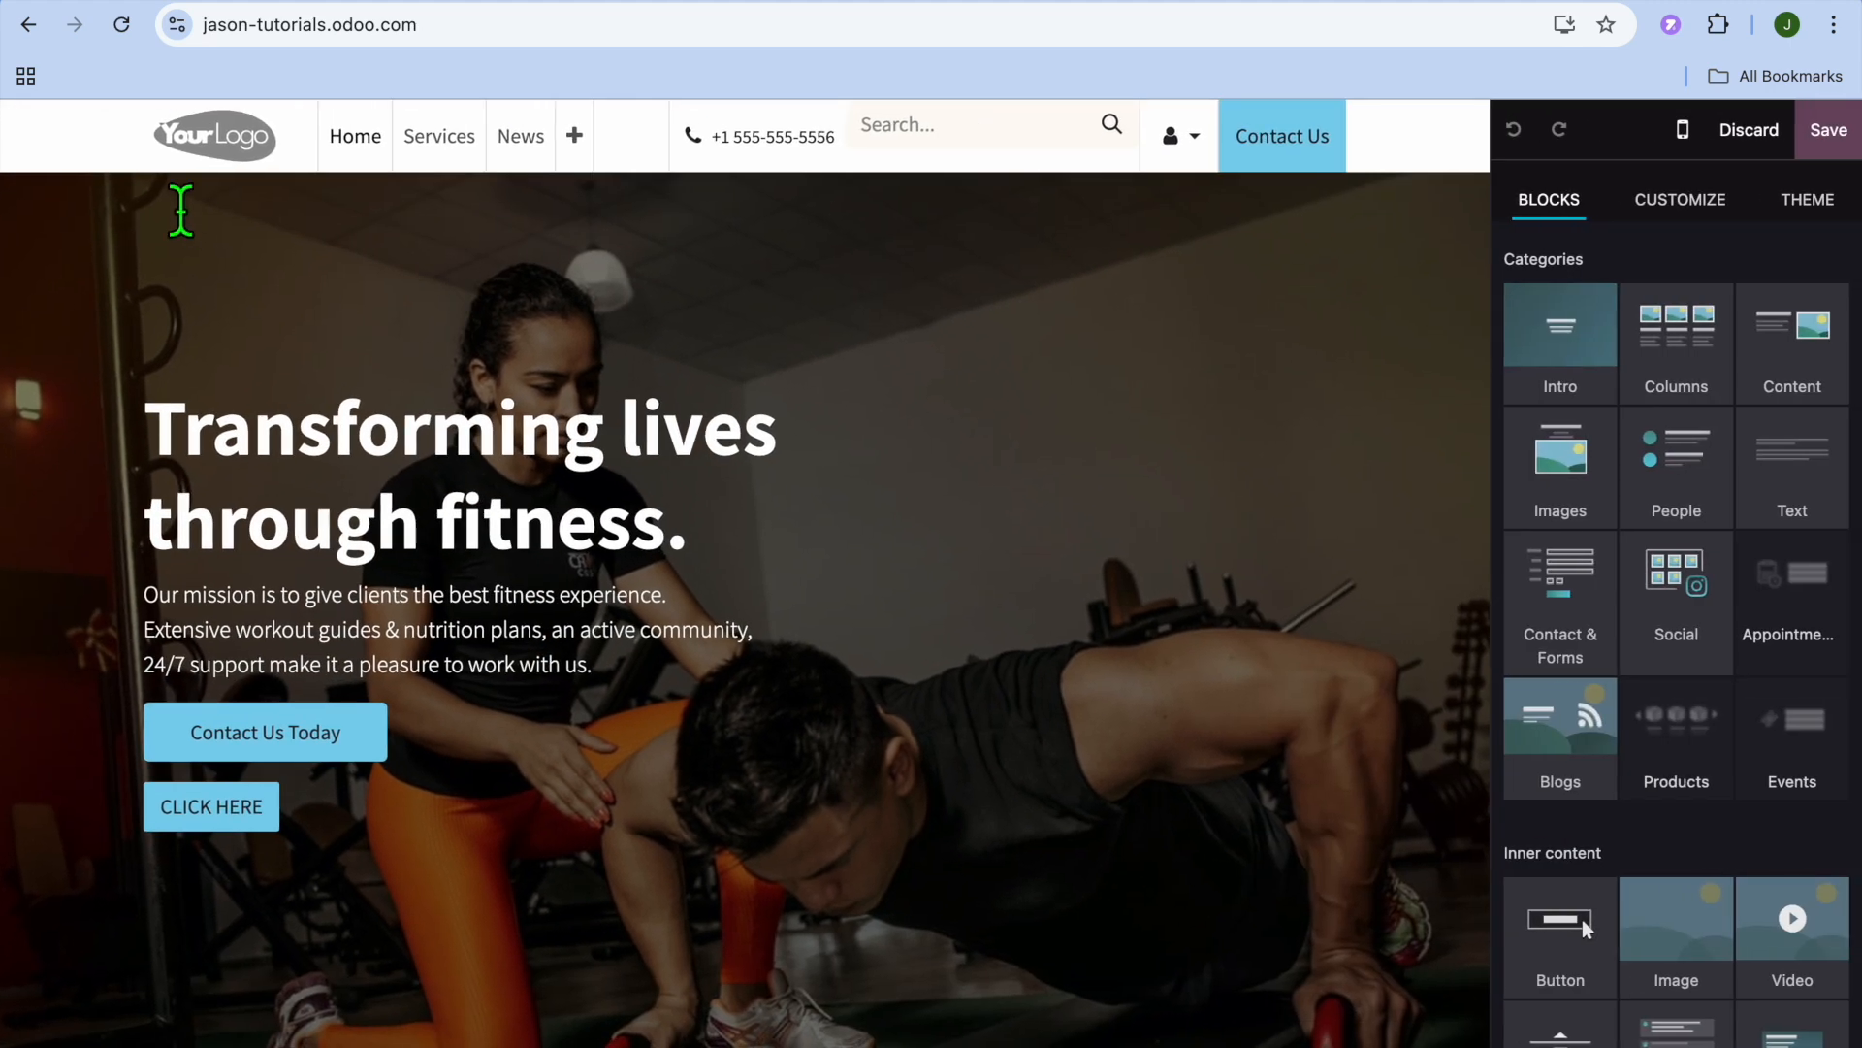
pyautogui.moveTo(213, 134)
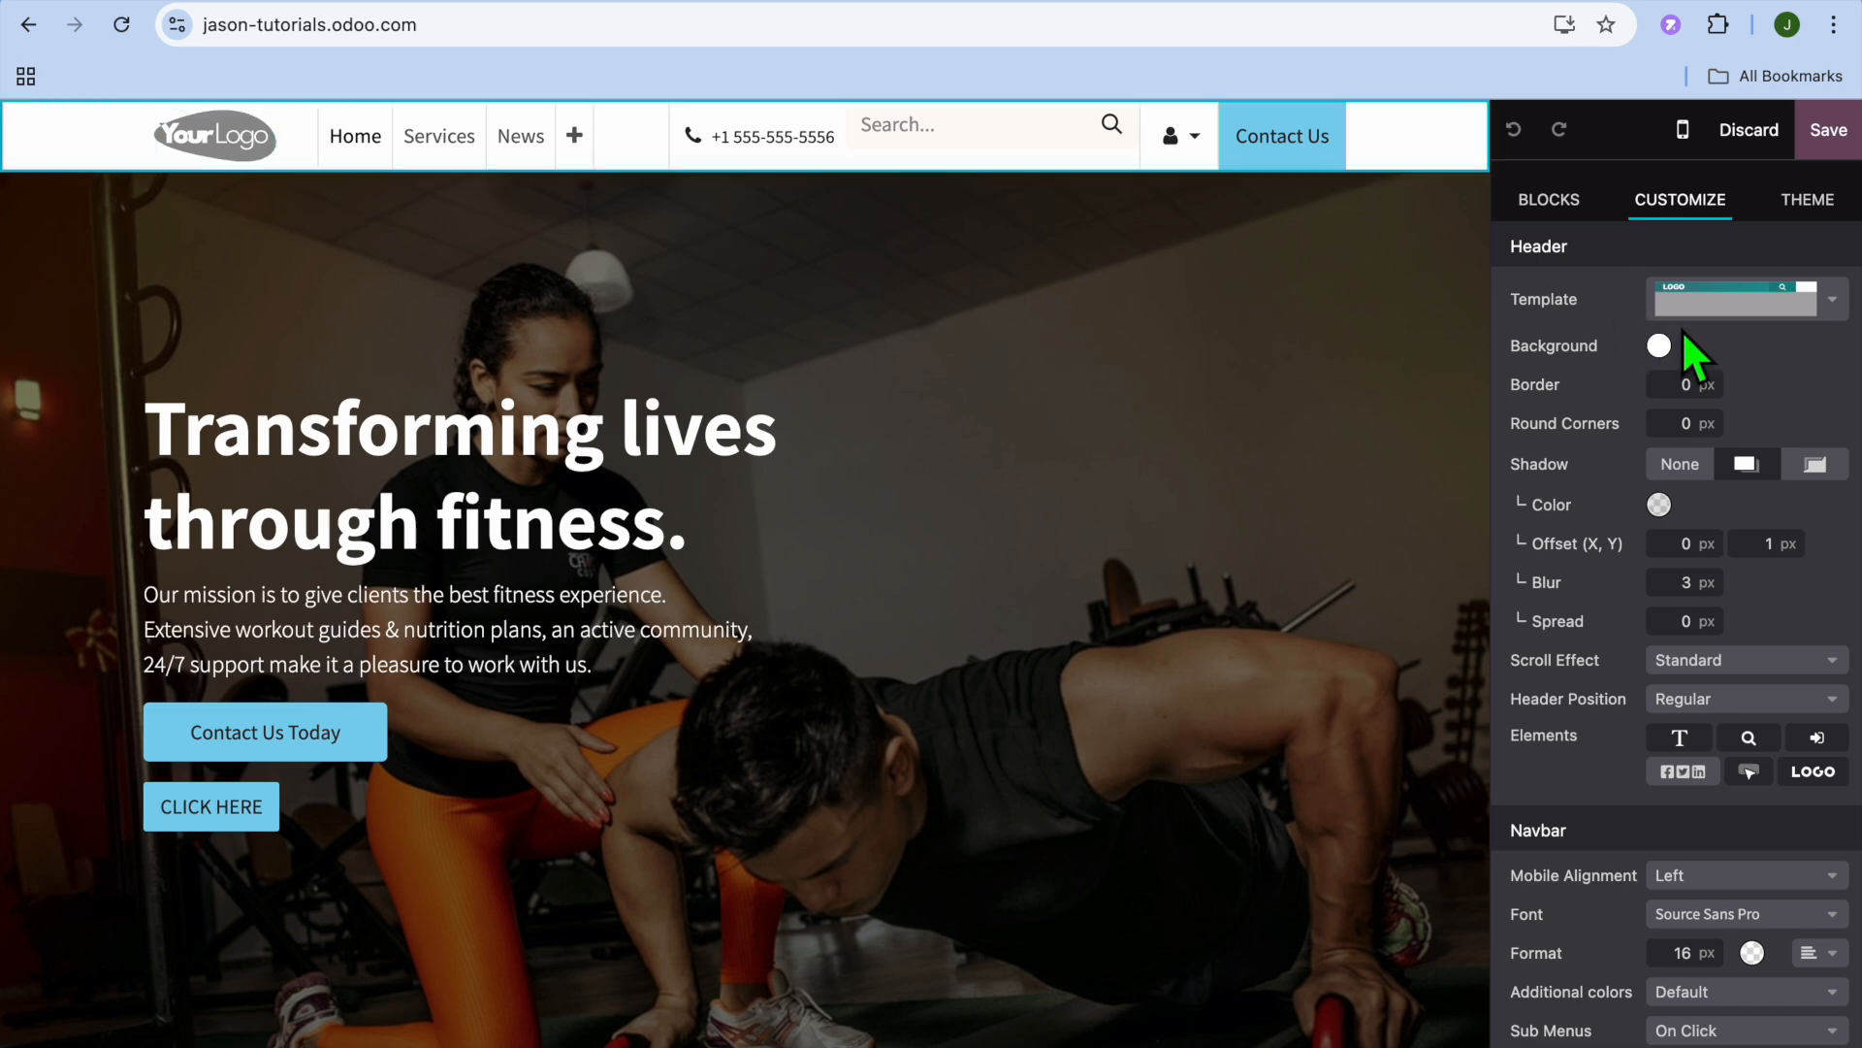
pyautogui.moveTo(1710, 333)
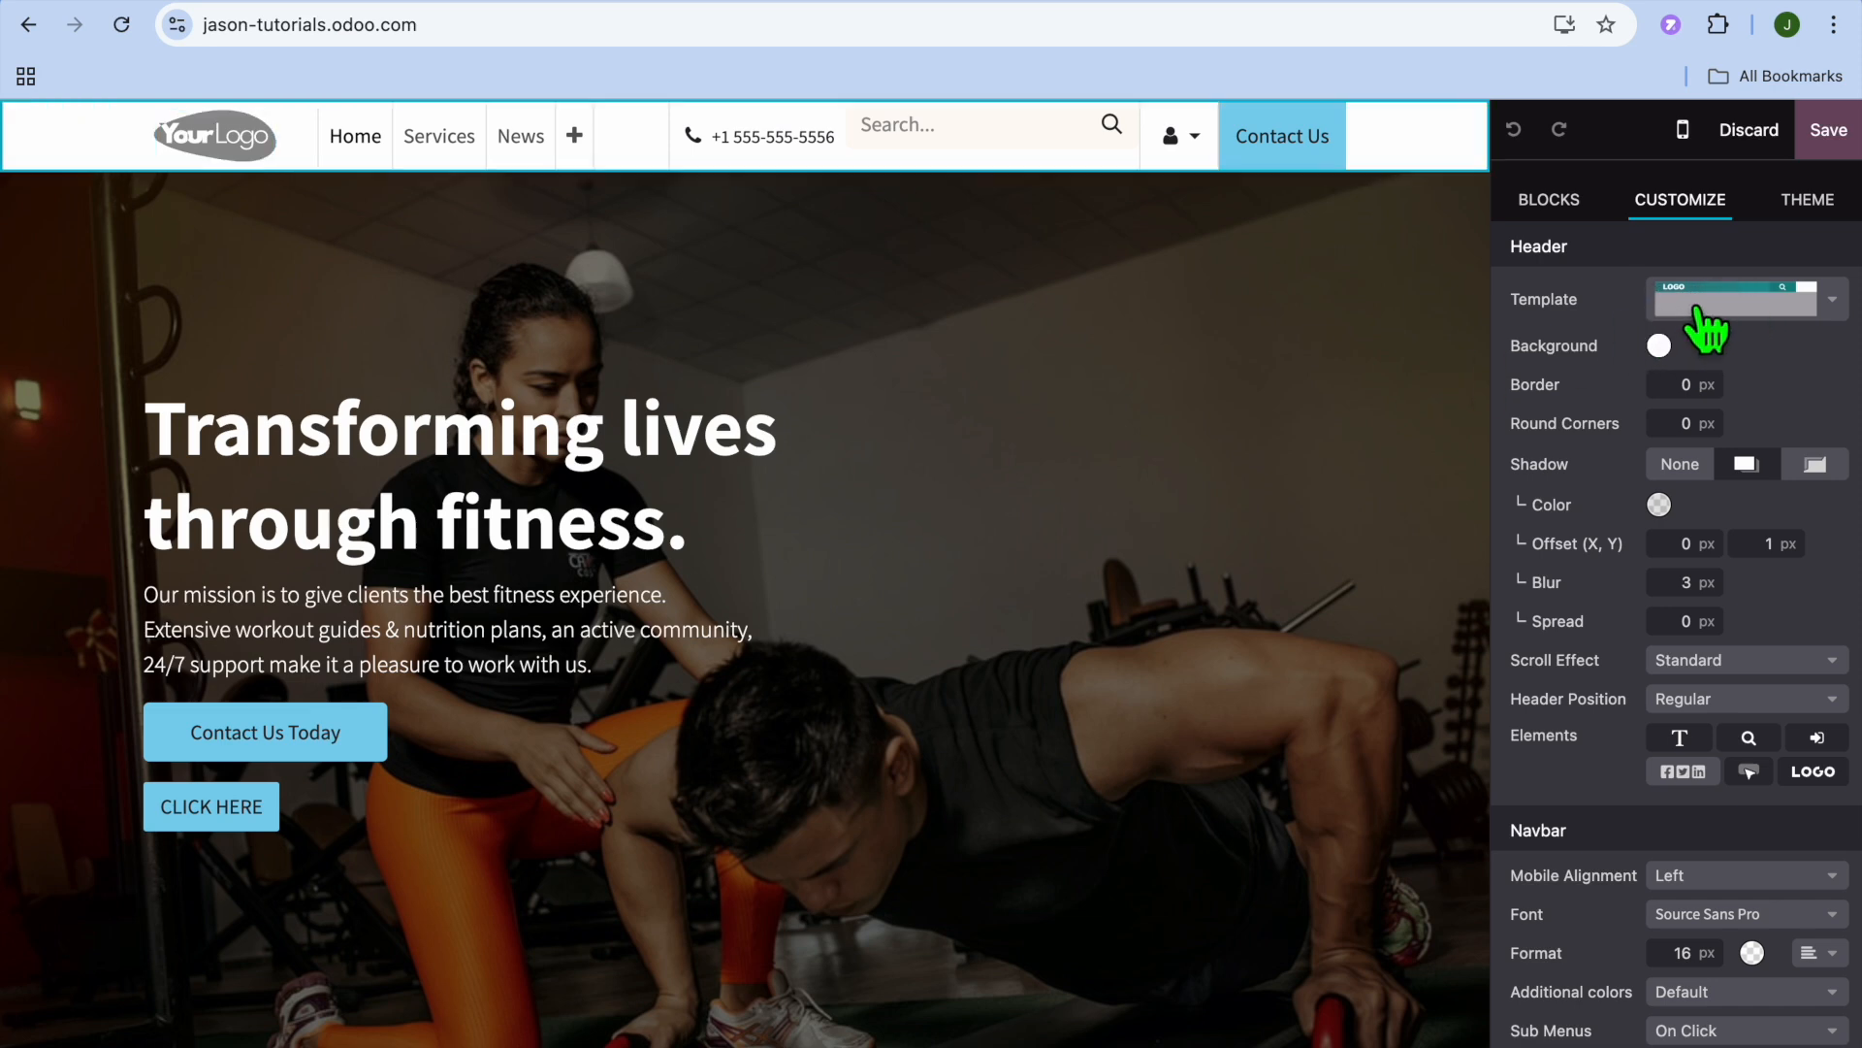
pyautogui.moveTo(1769, 321)
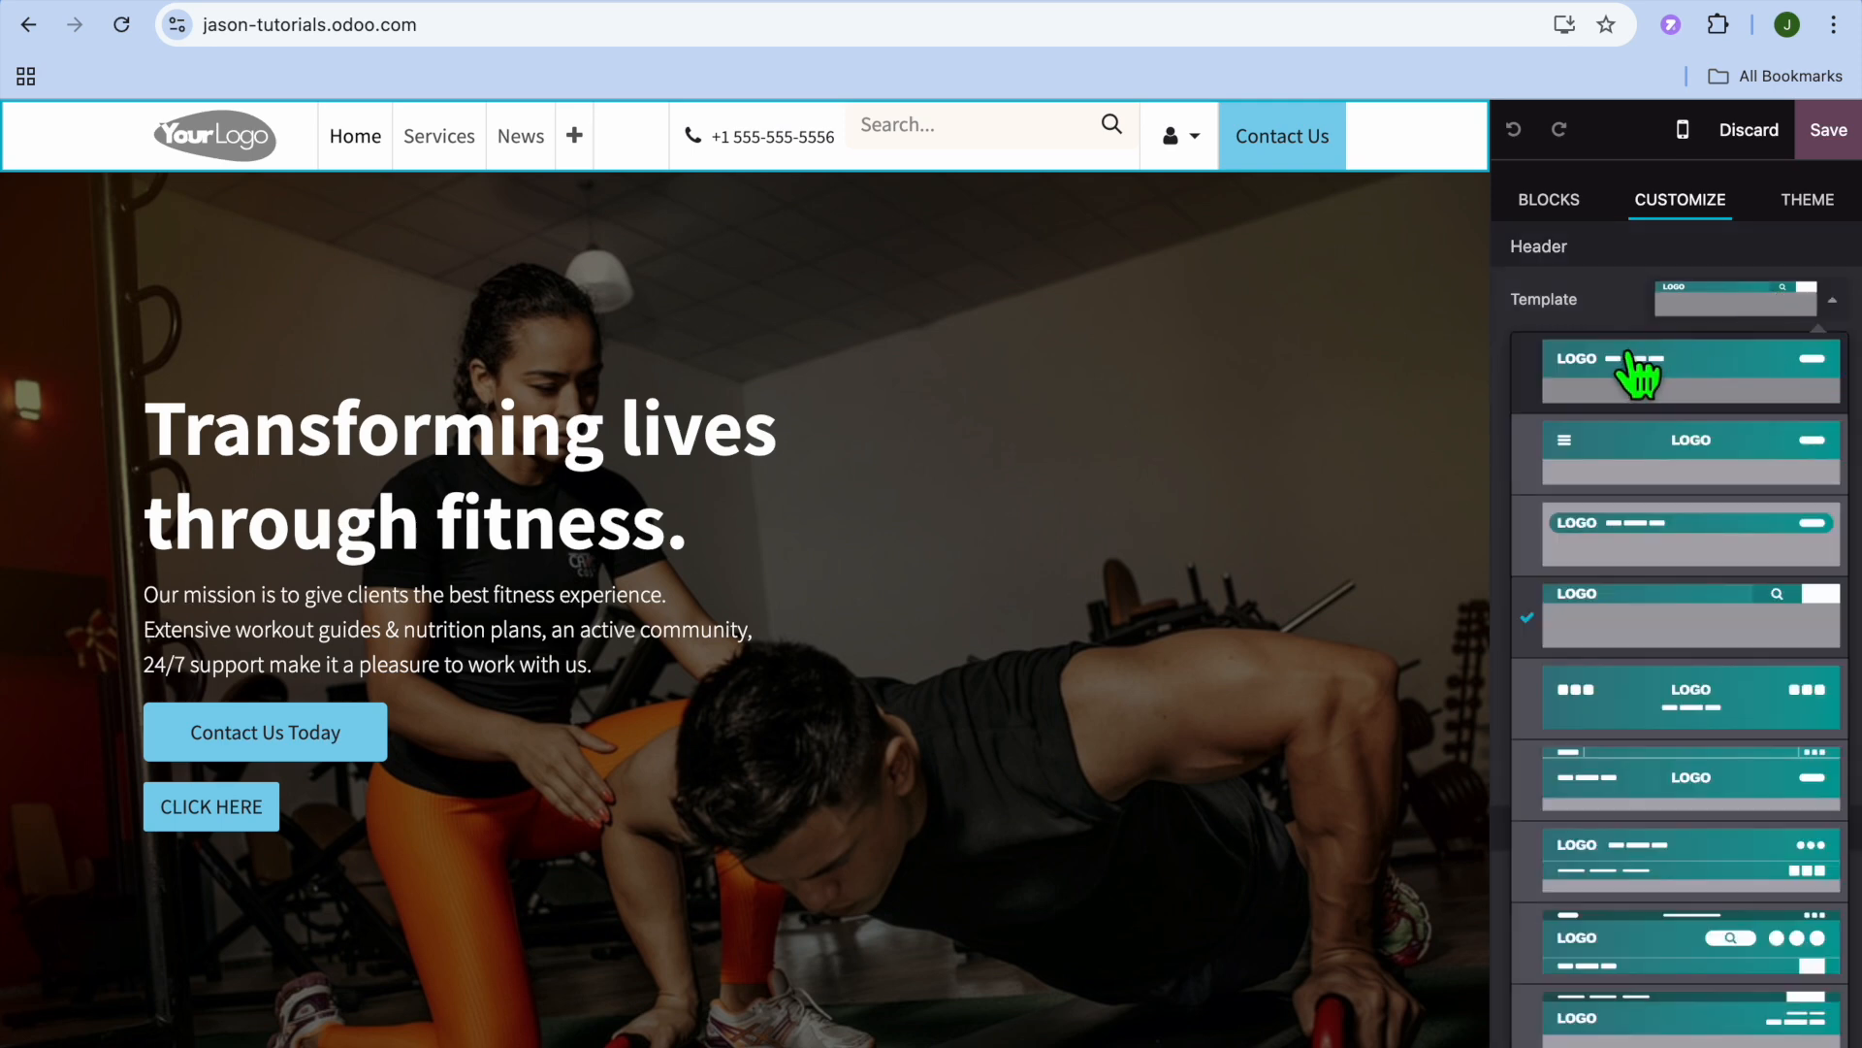
pyautogui.moveTo(1734, 663)
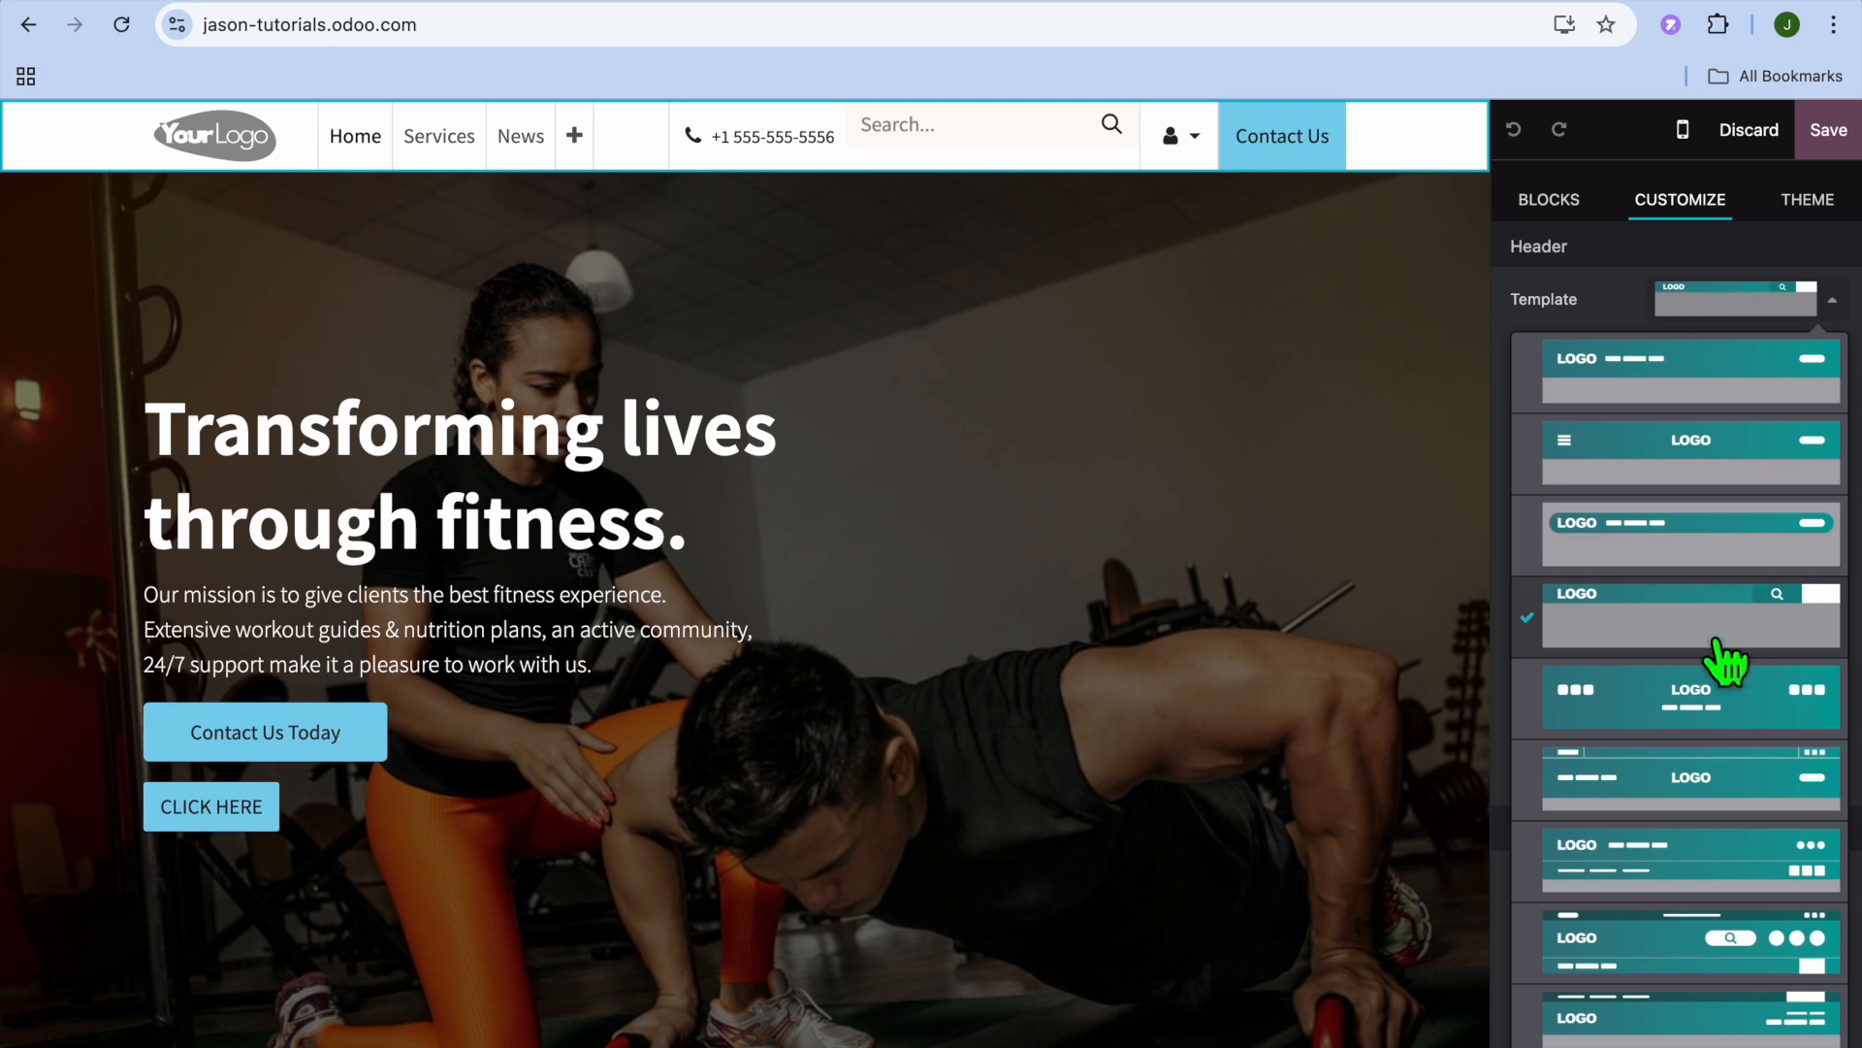
pyautogui.moveTo(1725, 789)
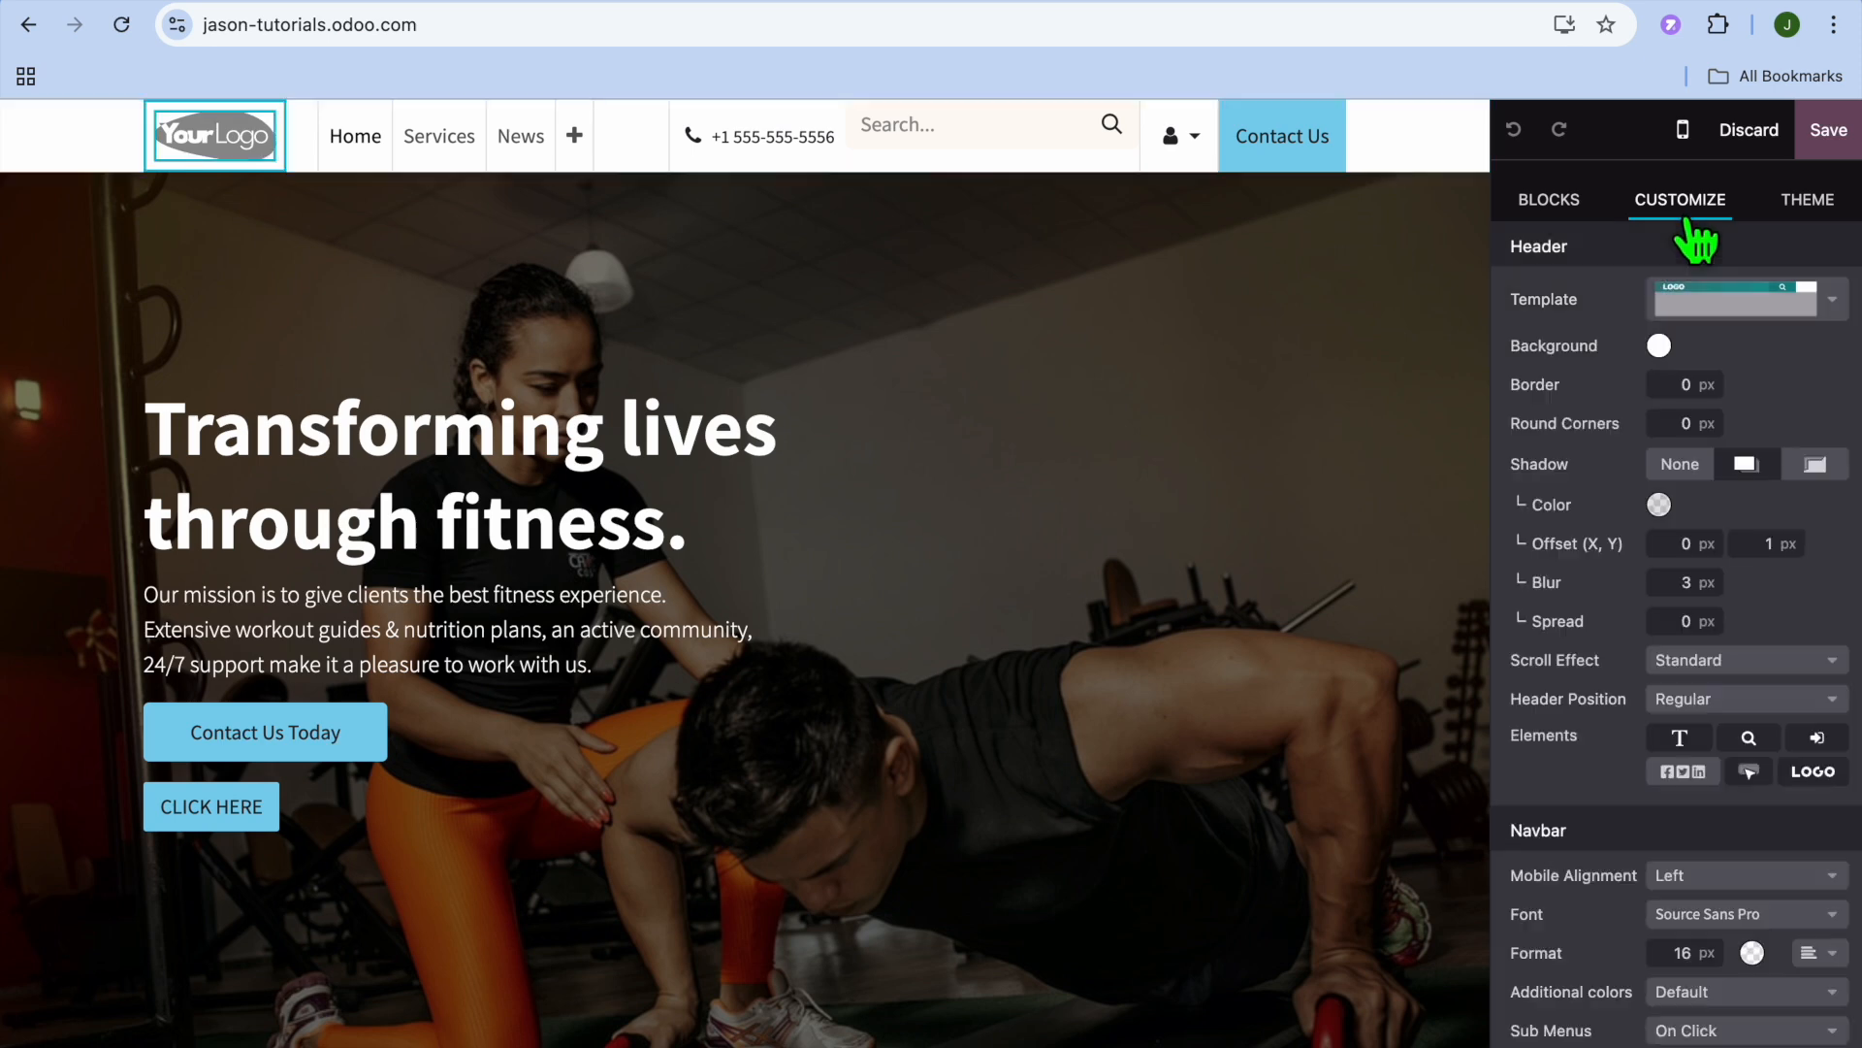
# Scroll to the header logo and begin uploading a new image from the computer.
pyautogui.scroll(-3)
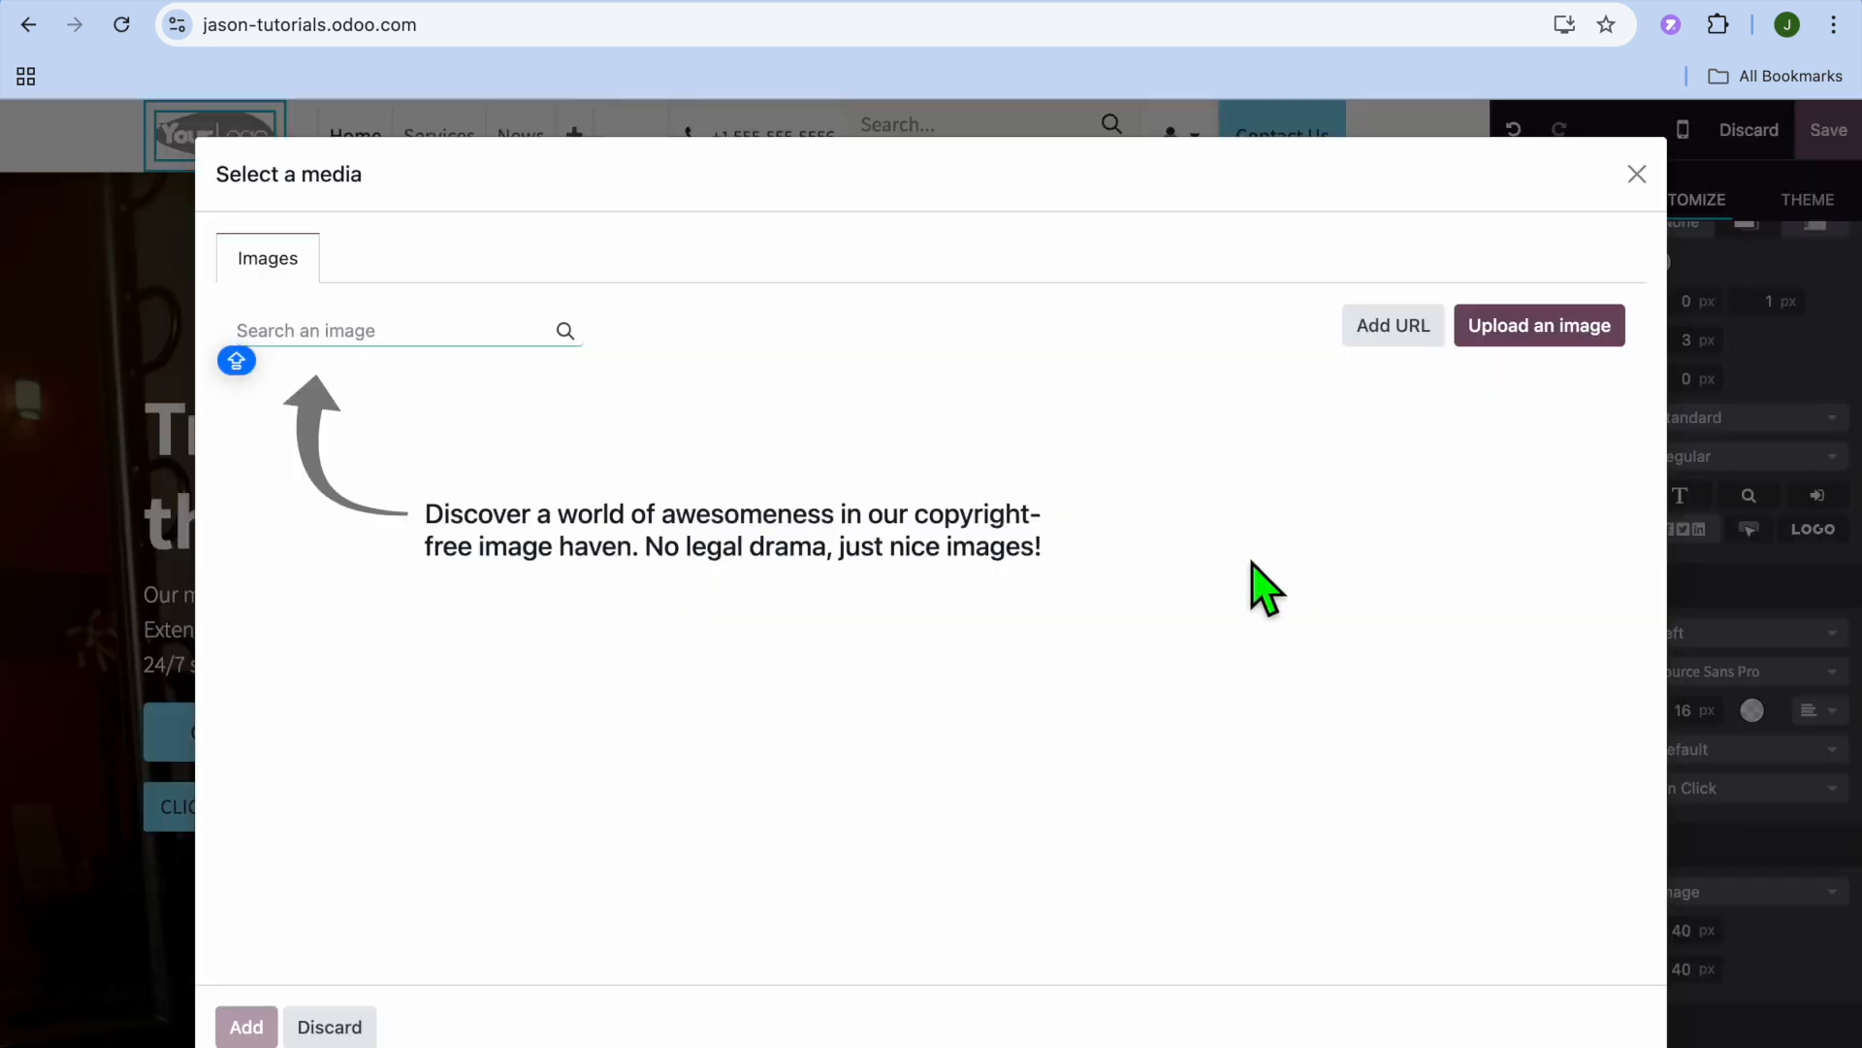
pyautogui.moveTo(1540, 324)
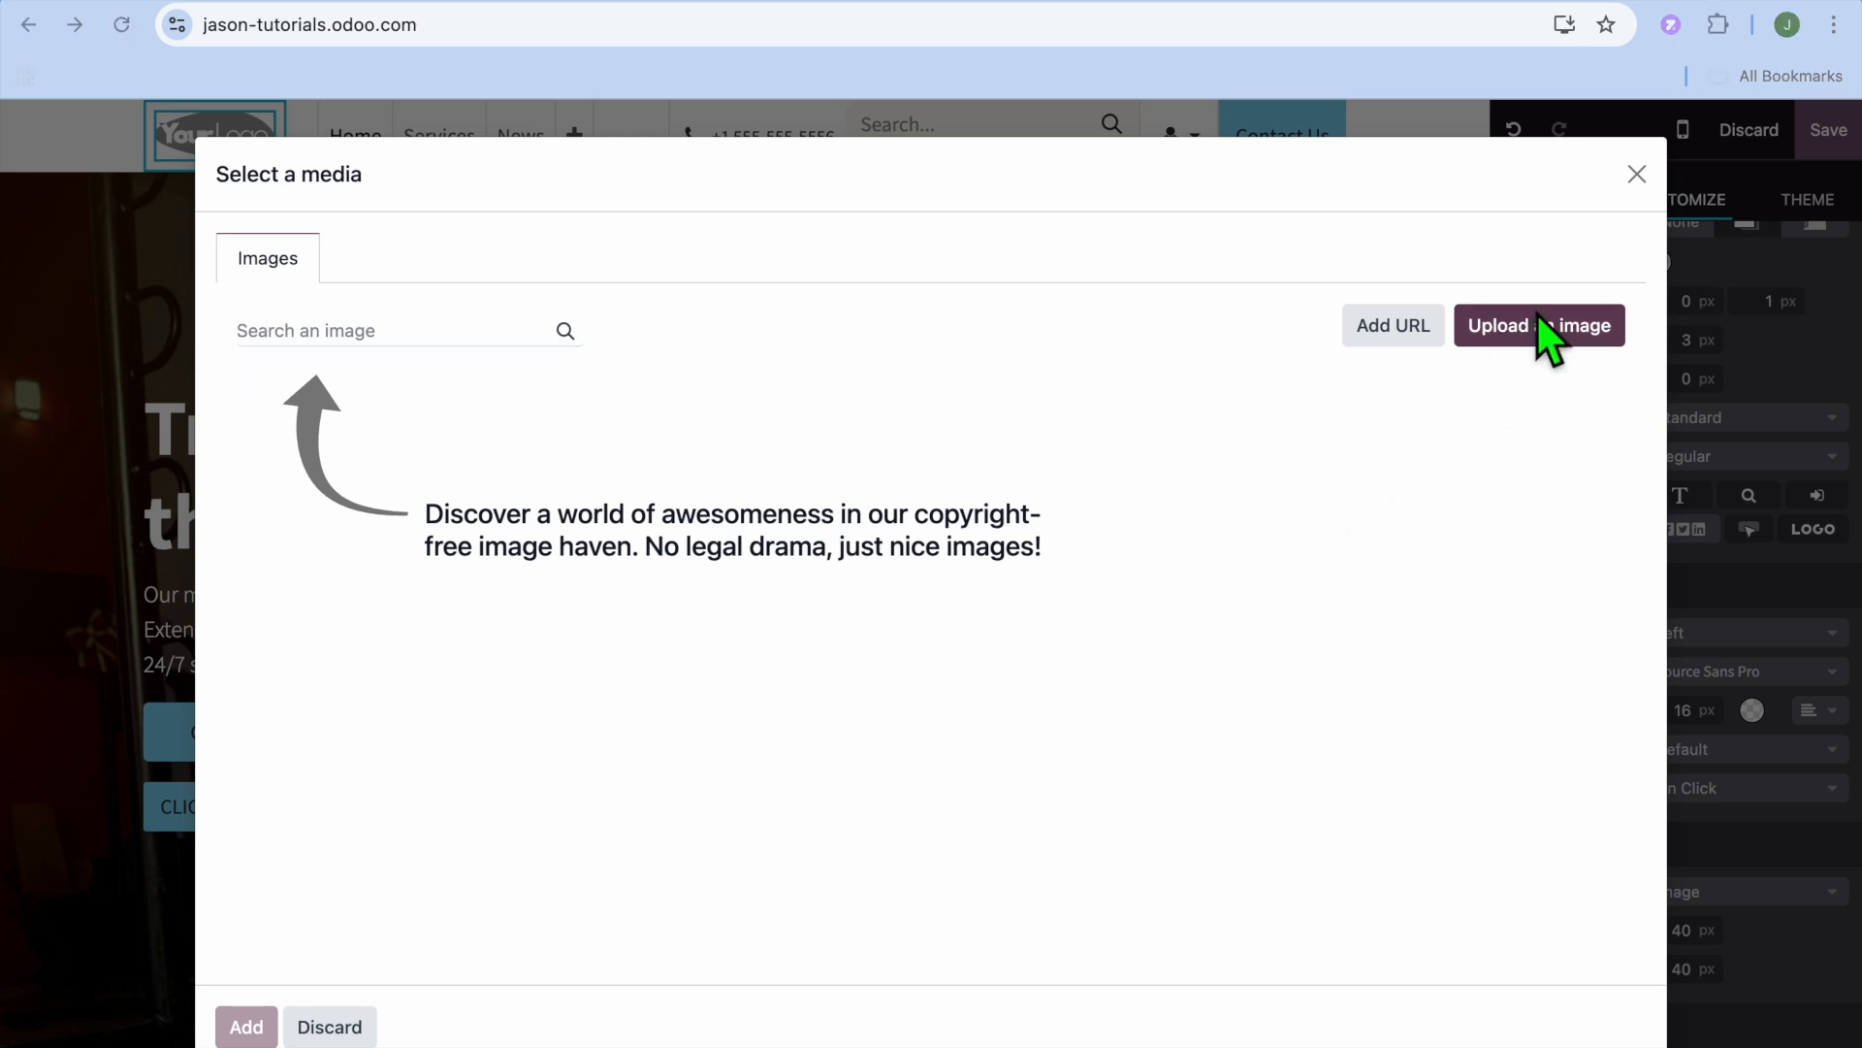
pyautogui.click(1539, 326)
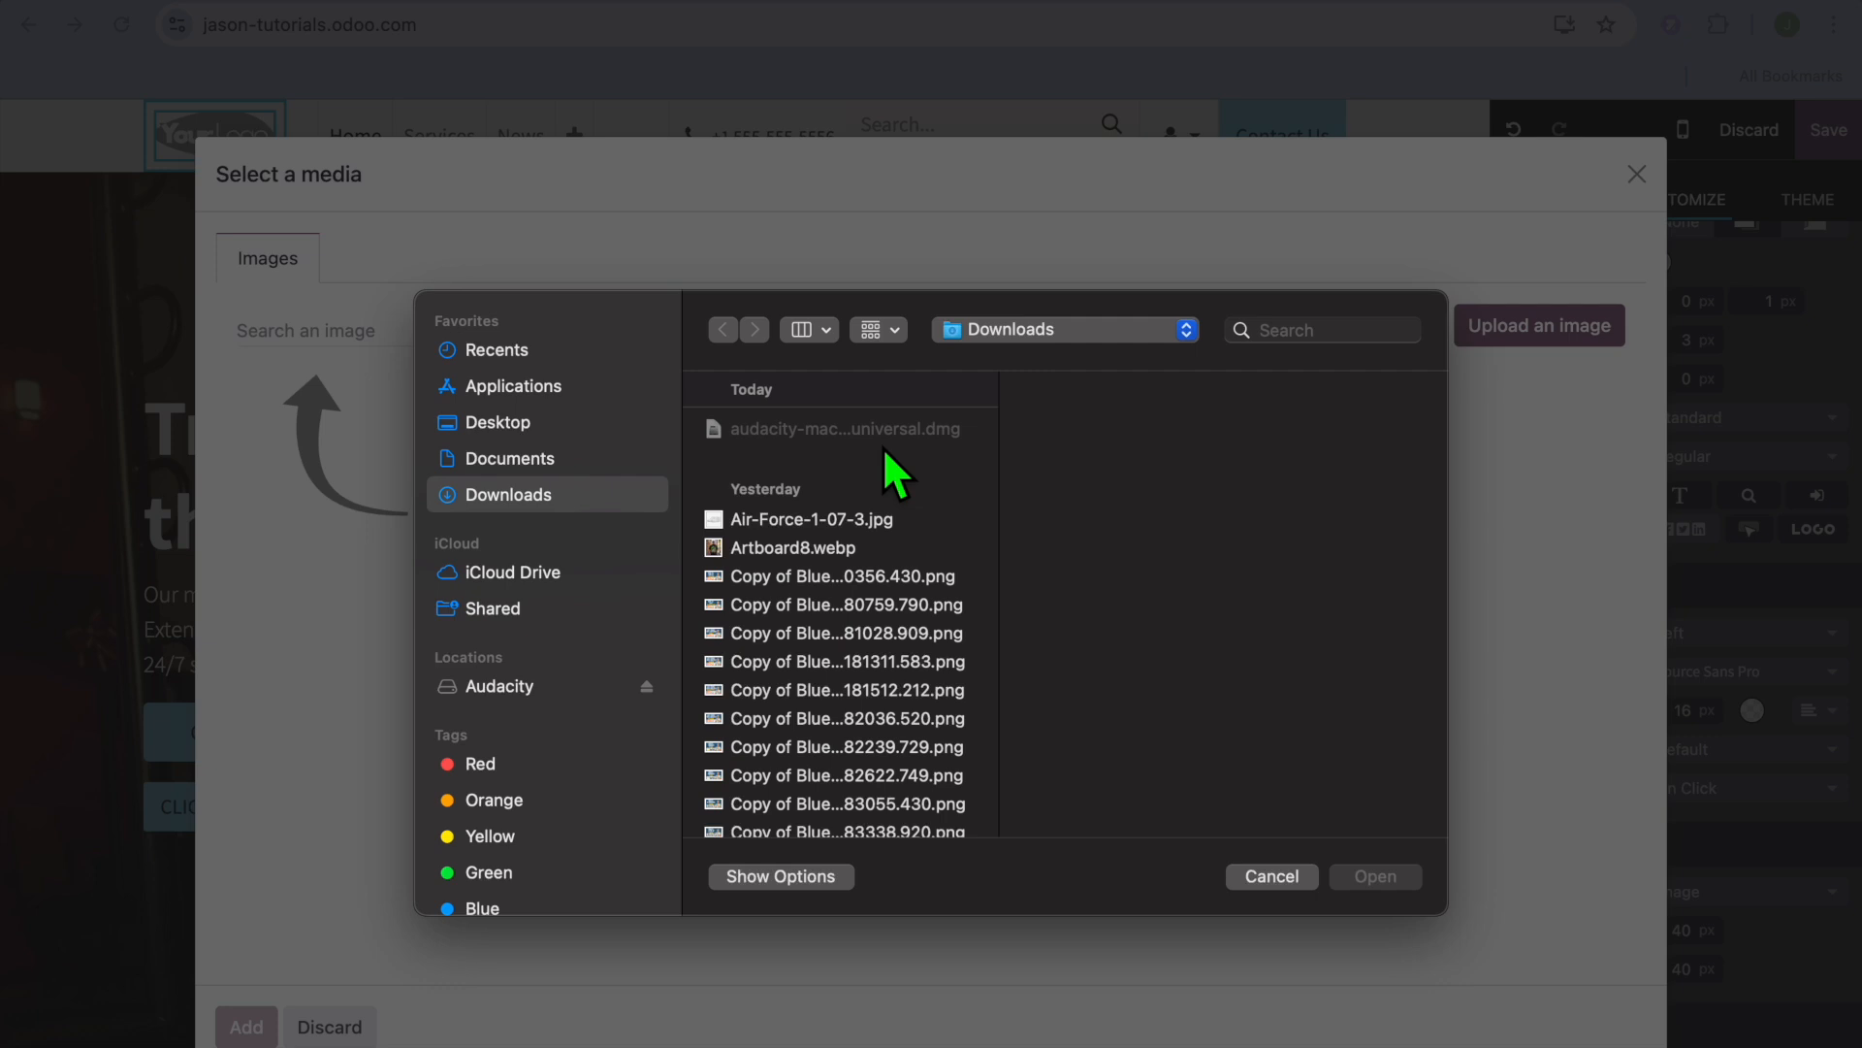
# Upload Air-Force-1-07-3.jpg as the header logo and select the new sneaker logo.
pyautogui.click(792, 547)
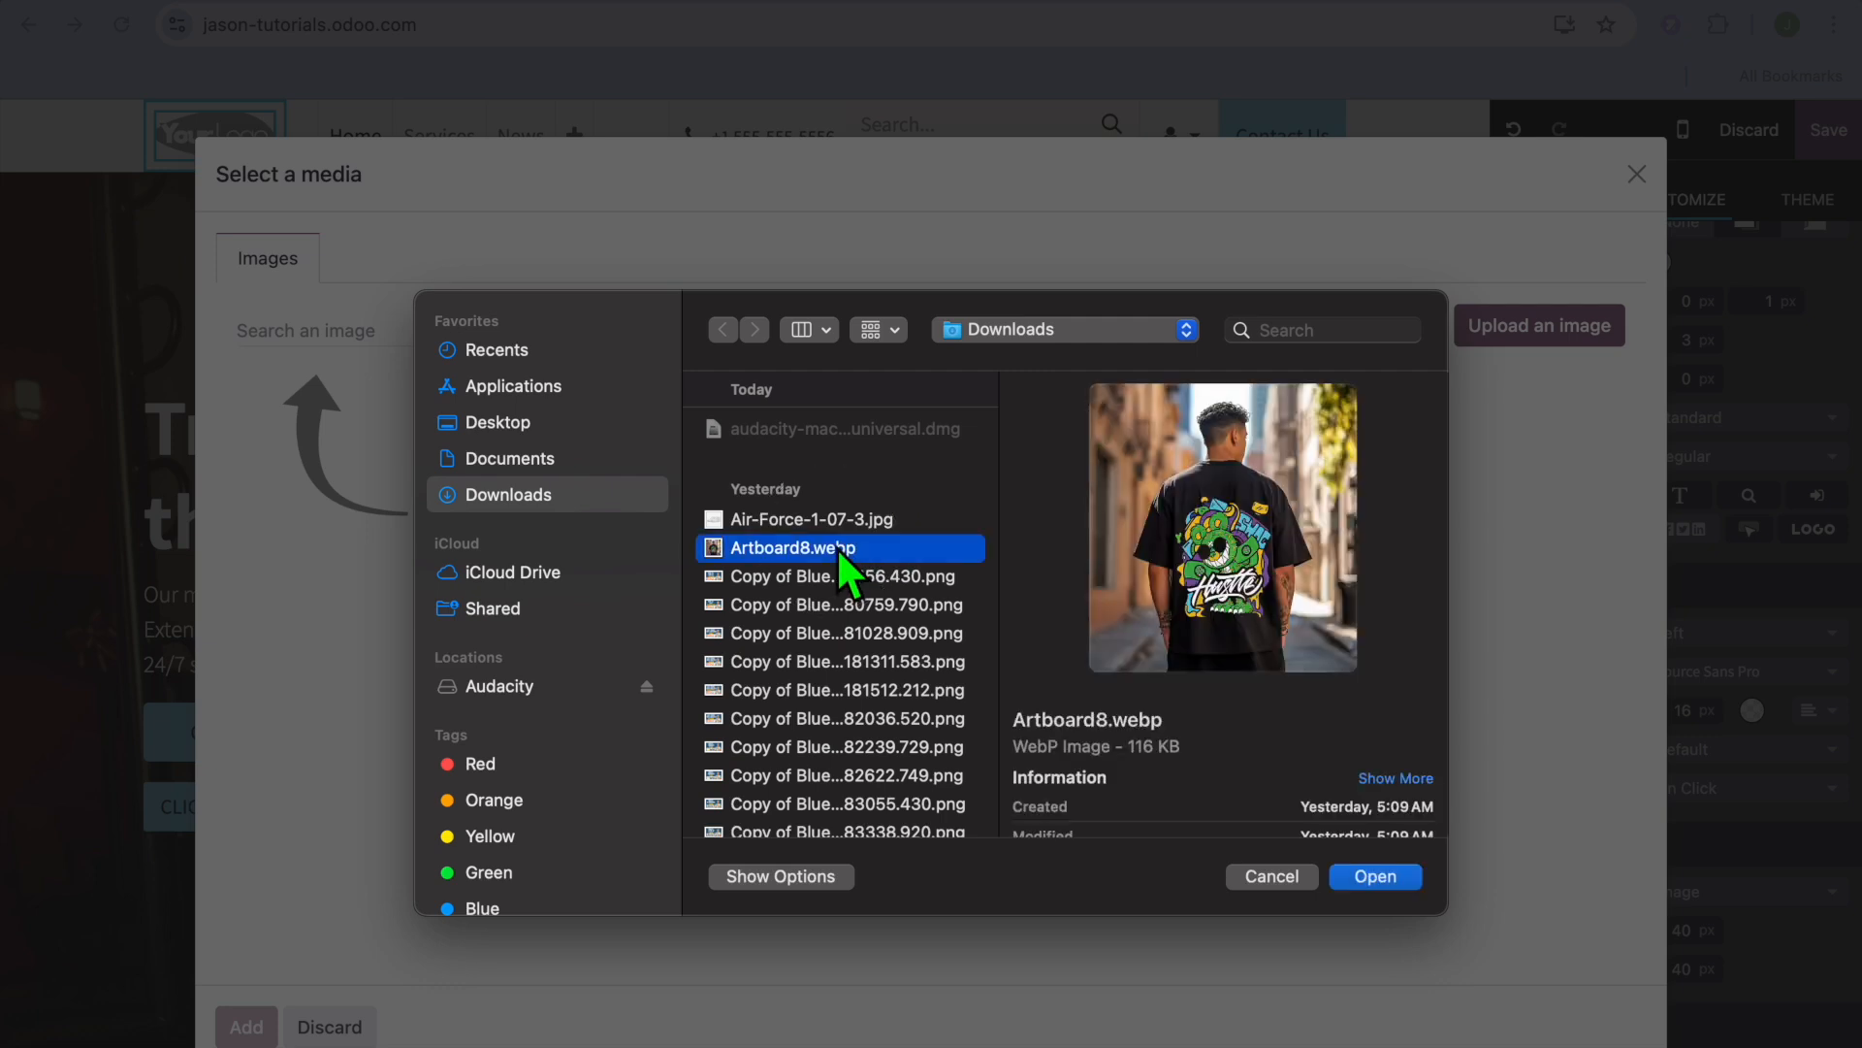
pyautogui.click(811, 519)
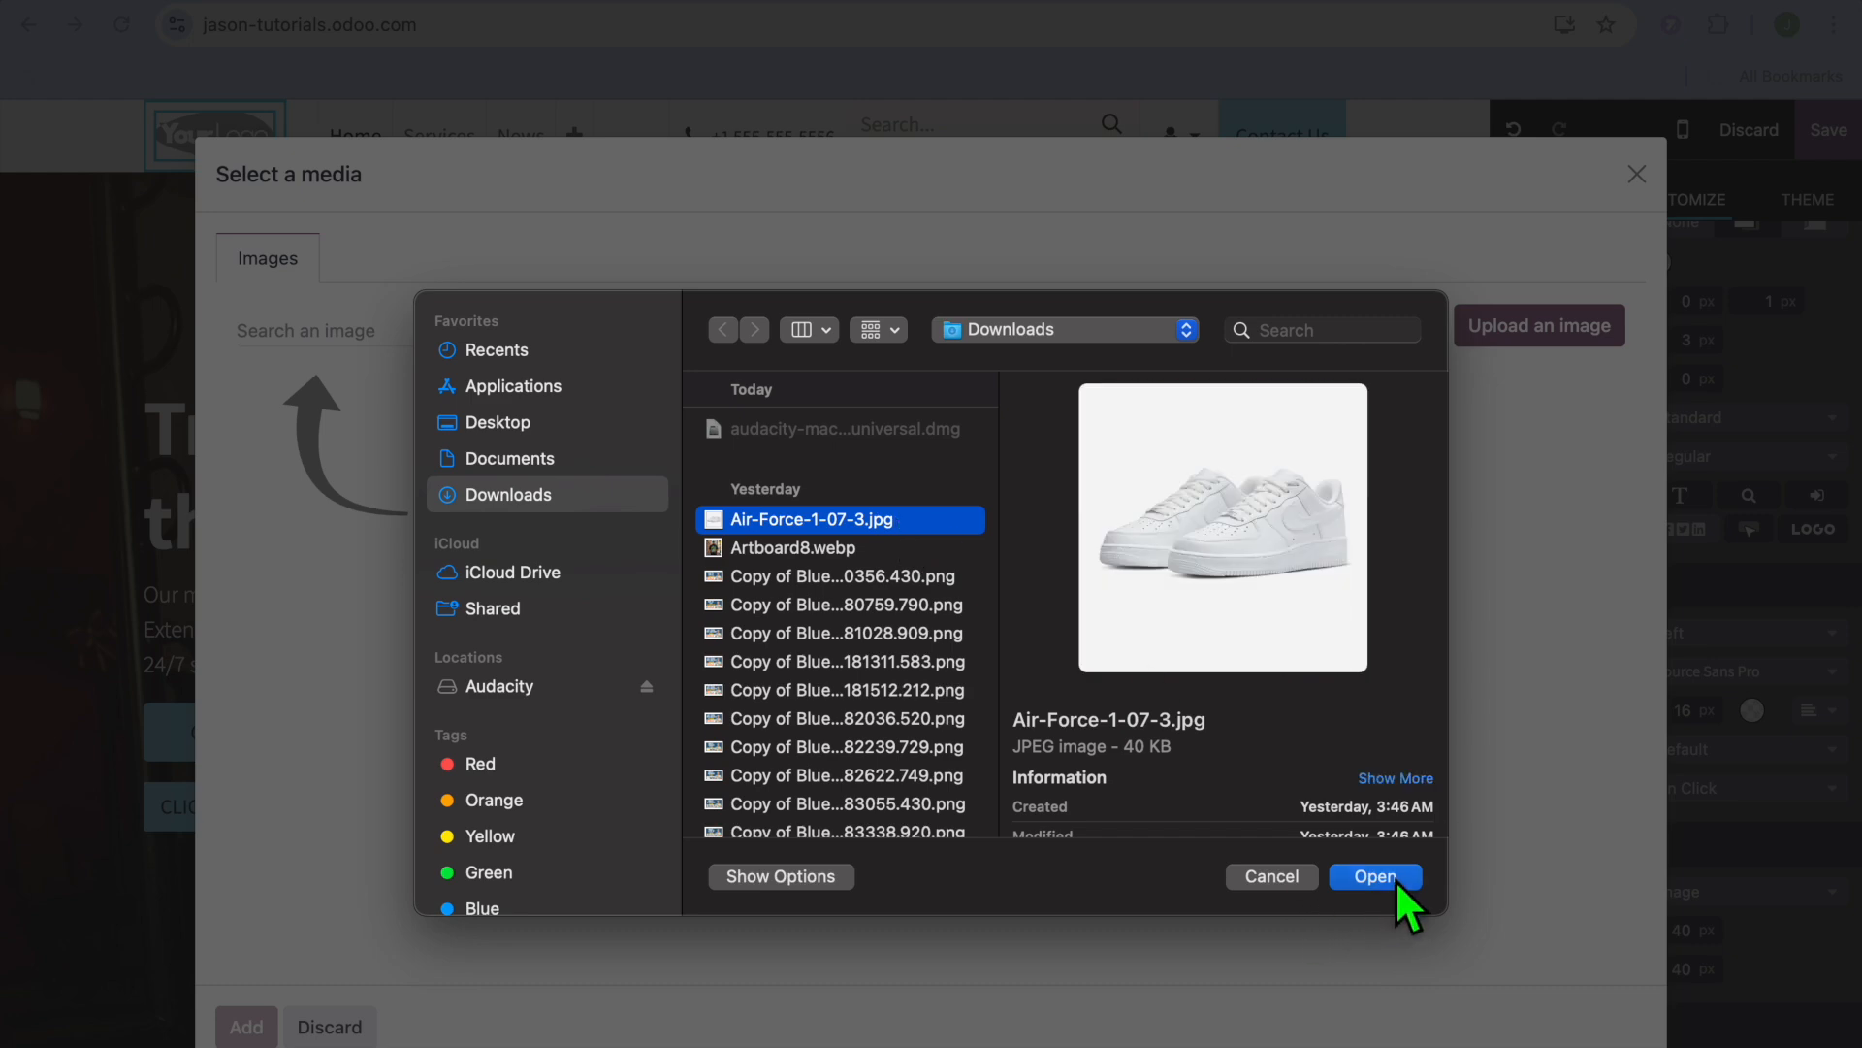
pyautogui.click(1375, 877)
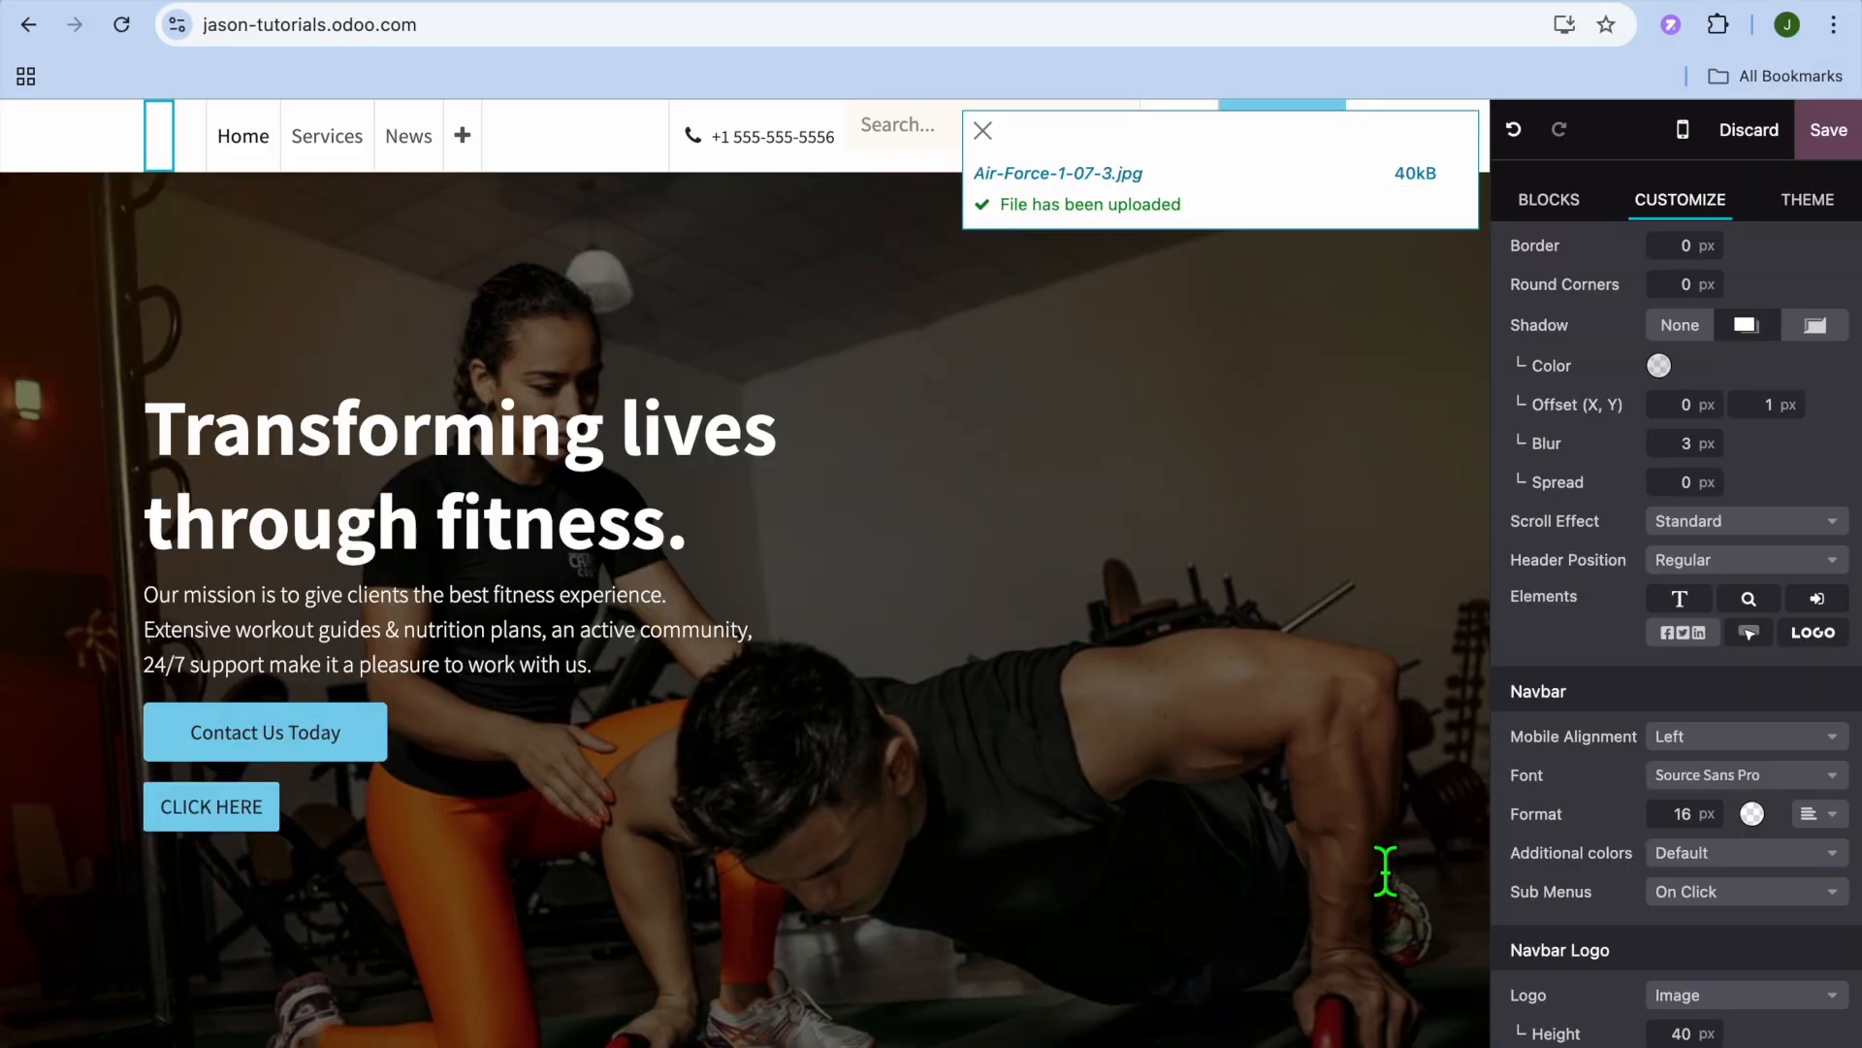
pyautogui.click(178, 134)
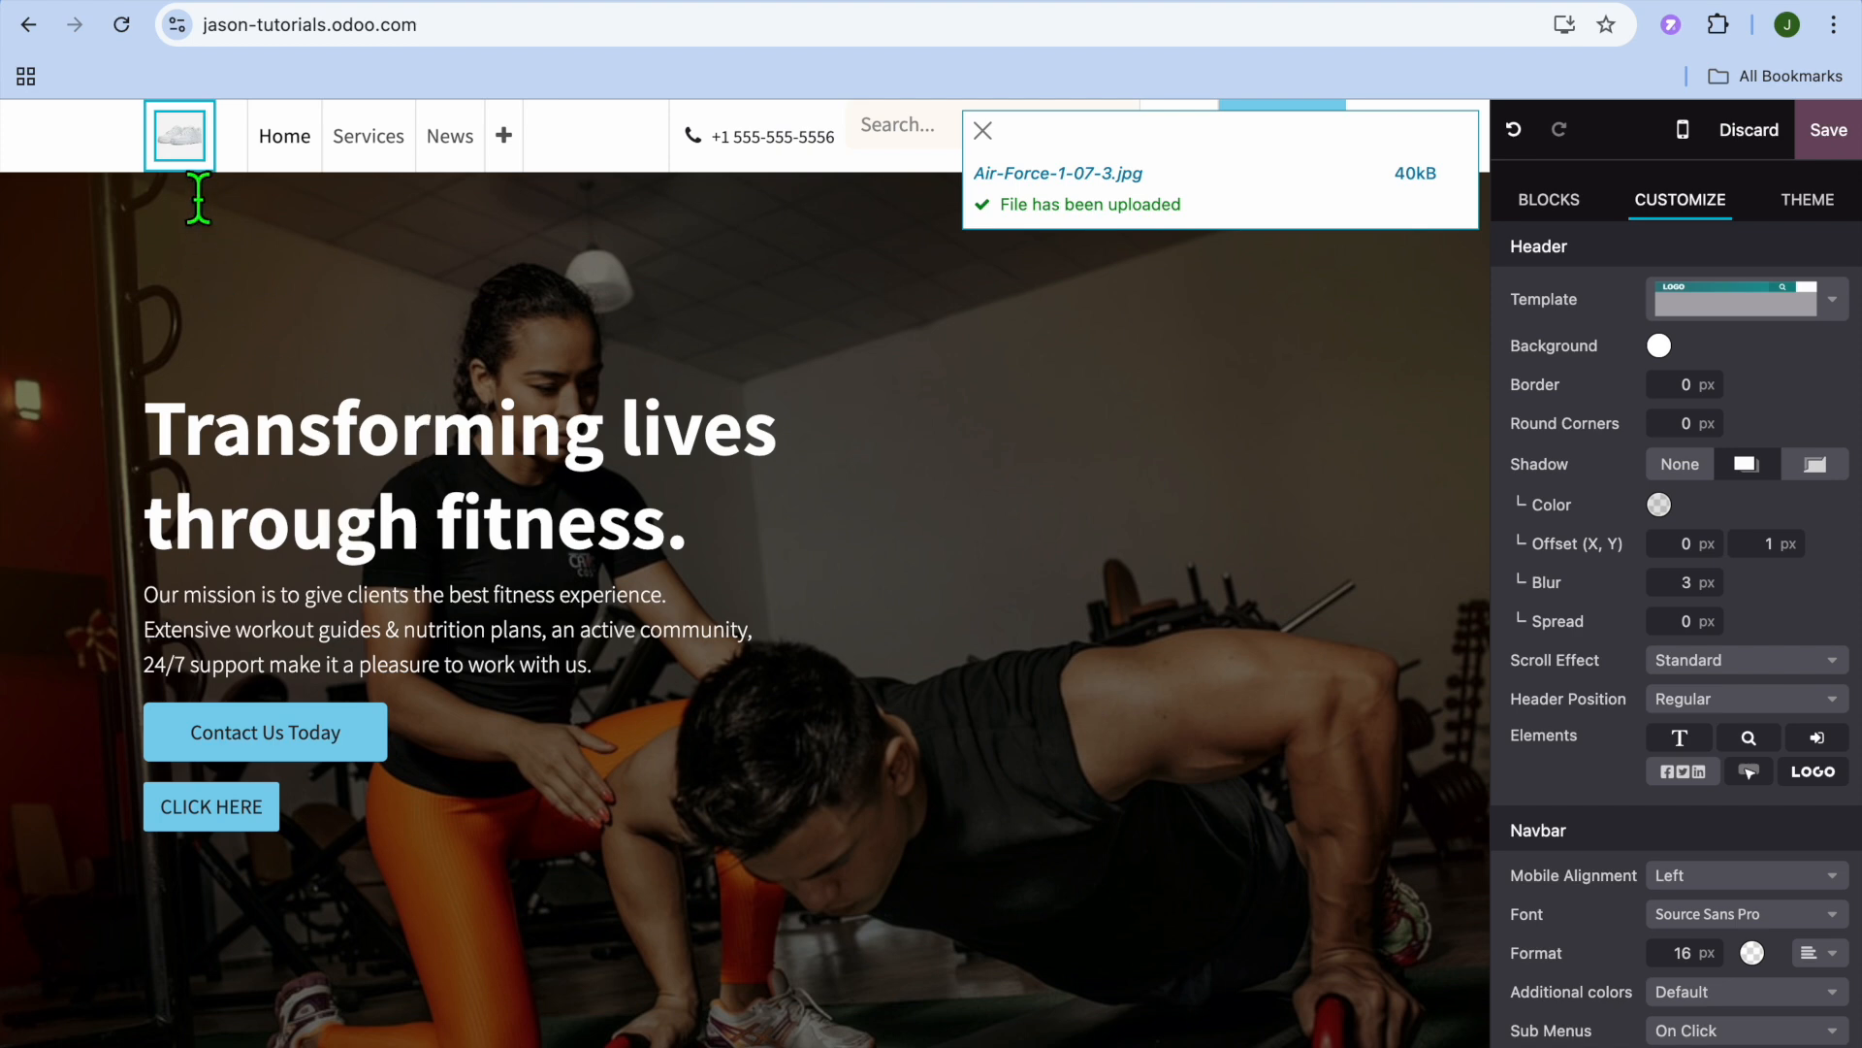
pyautogui.click(982, 129)
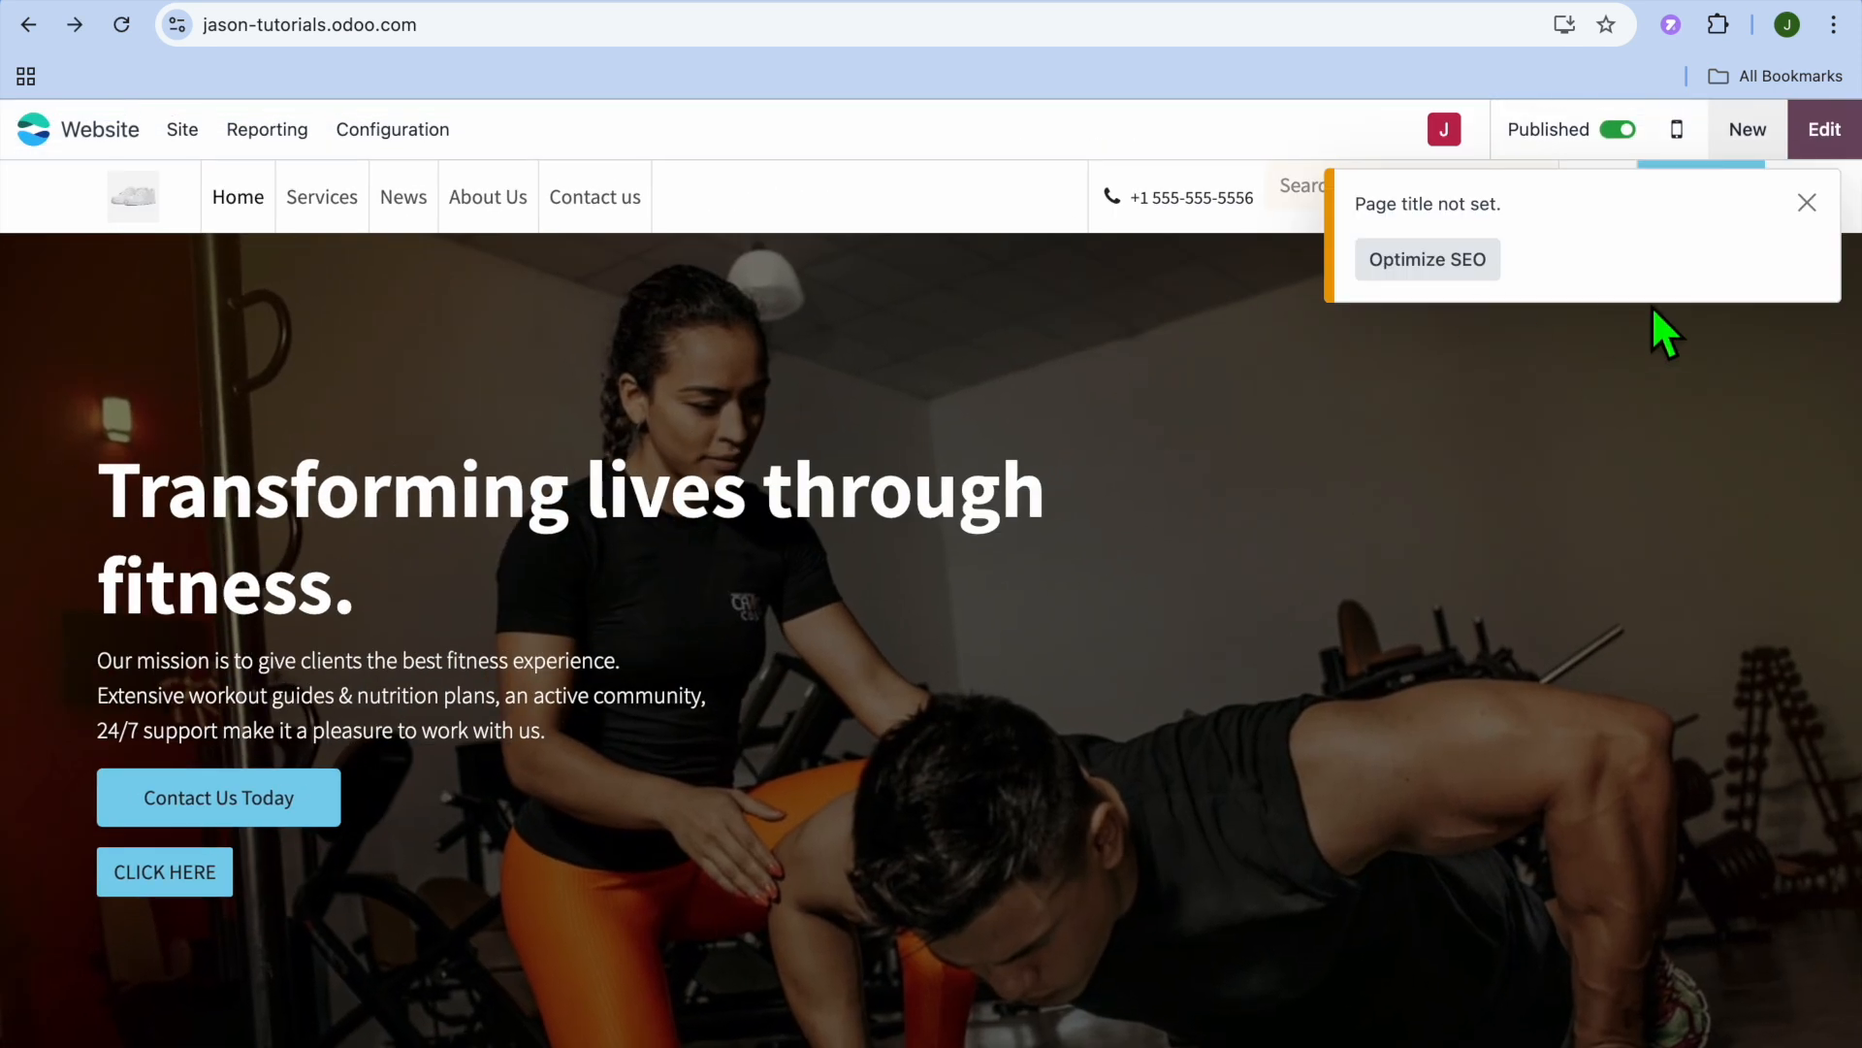
# Verify the sneaker image appears as the logo in the saved homepage header.
pyautogui.click(1807, 202)
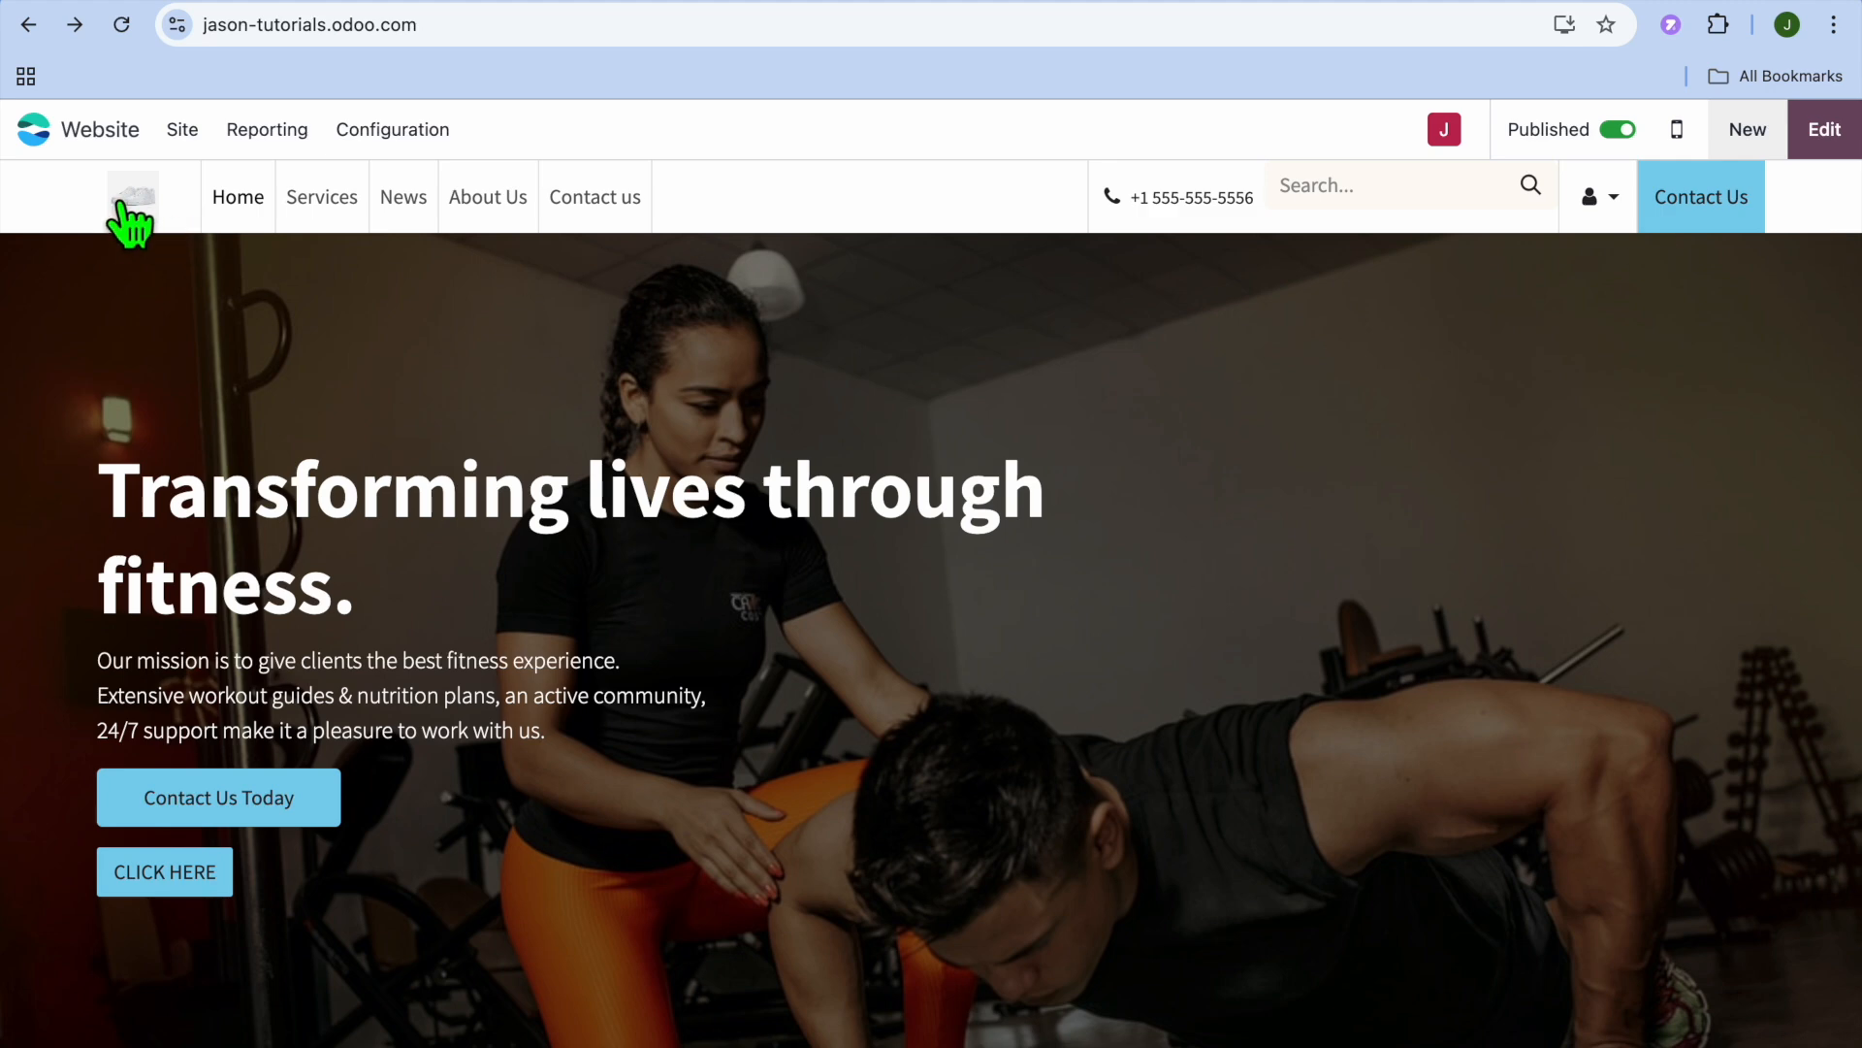
pyautogui.moveTo(1123, 409)
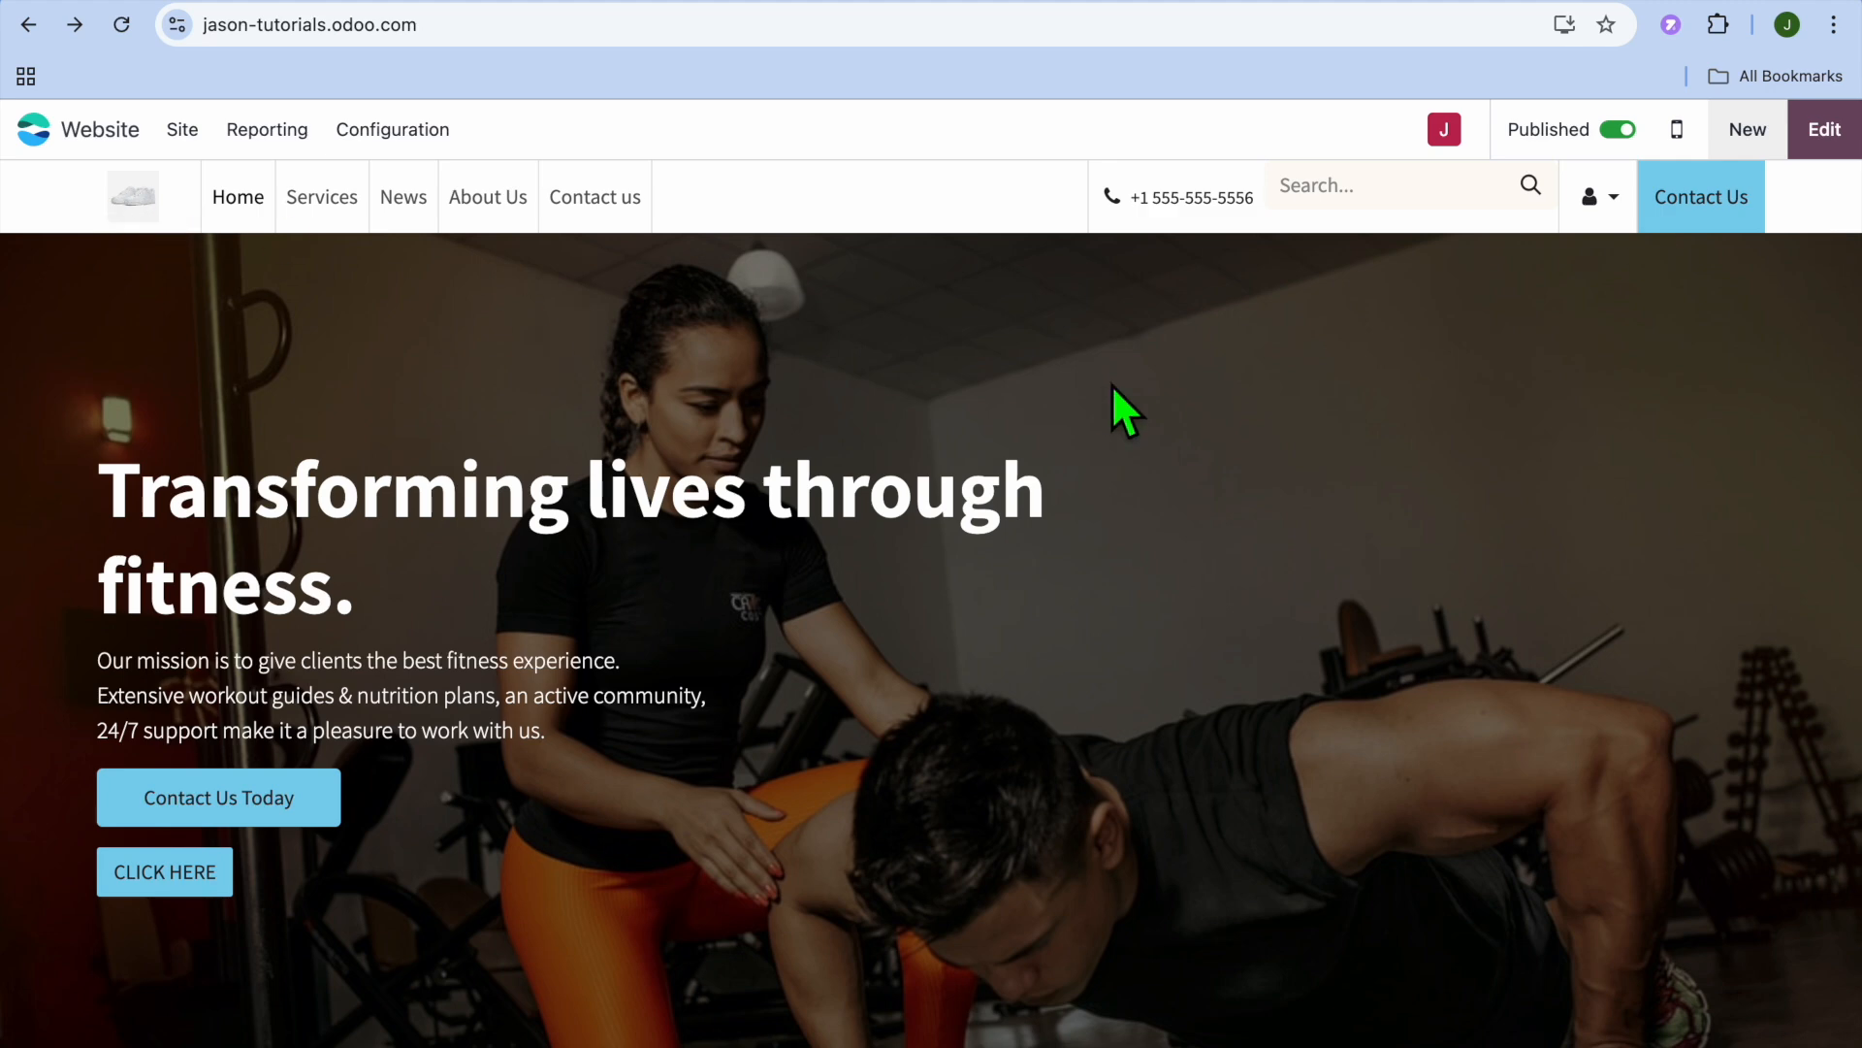